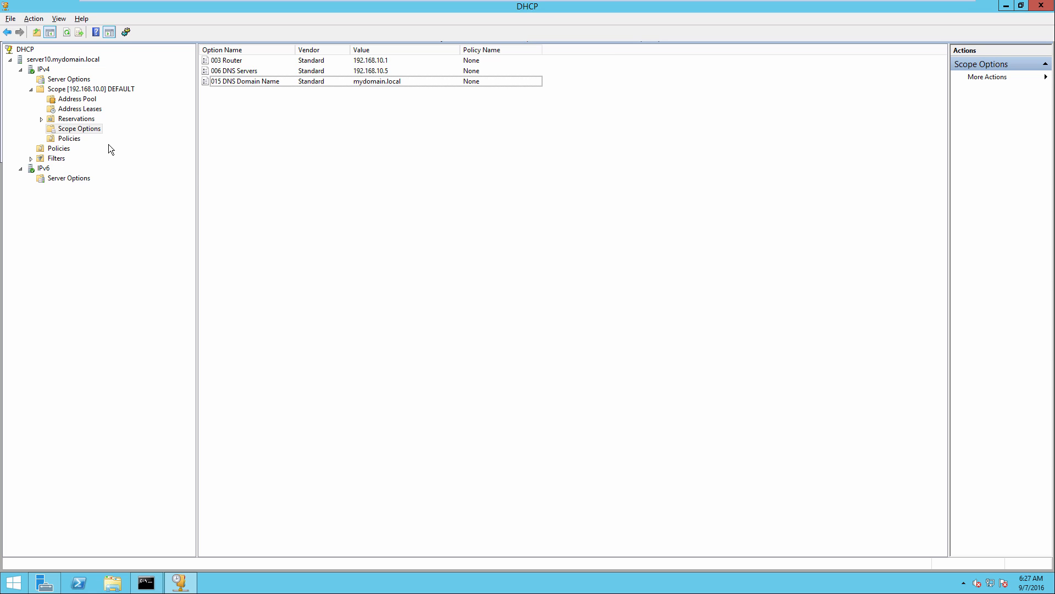
{"action": "mouse_move", "coordinate": [96, 135]}
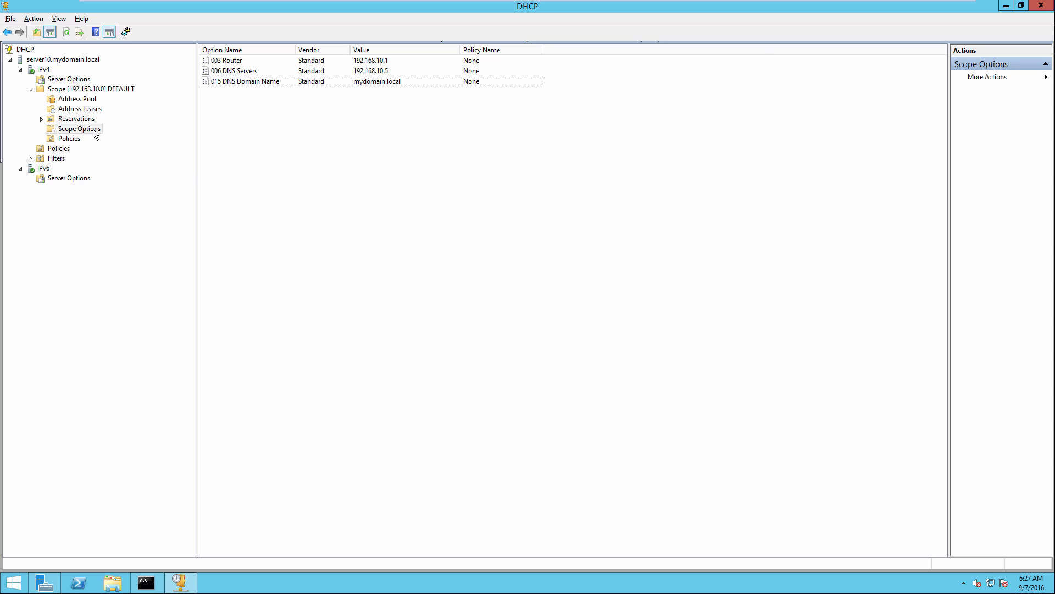
Add scope option 043 Vendor Specific Info with ASCII value 192.168.10.205.
{"action": "right_click", "coordinate": [79, 129]}
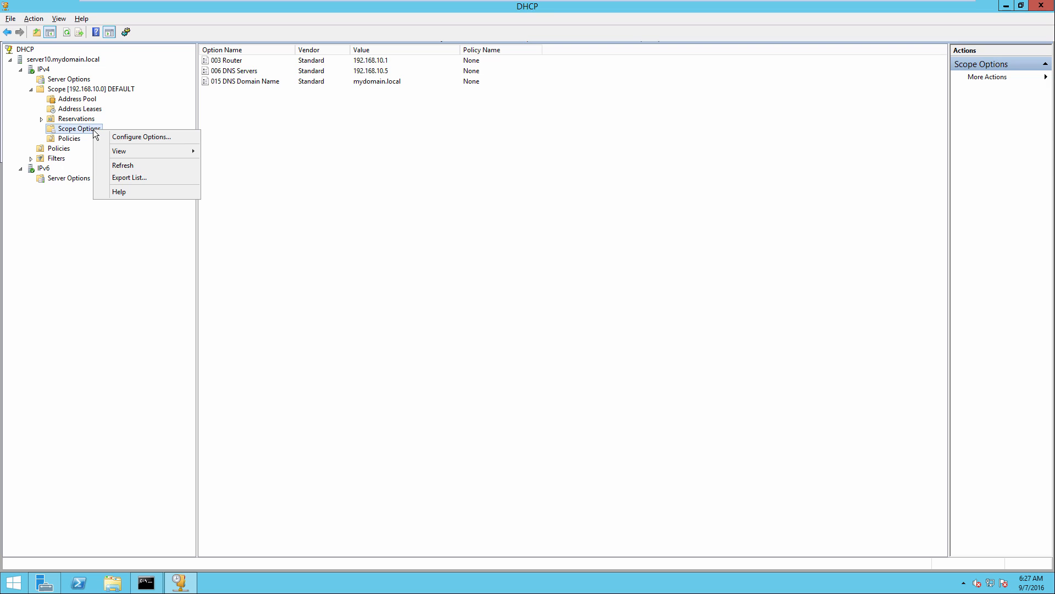
{"action": "mouse_move", "coordinate": [141, 137]}
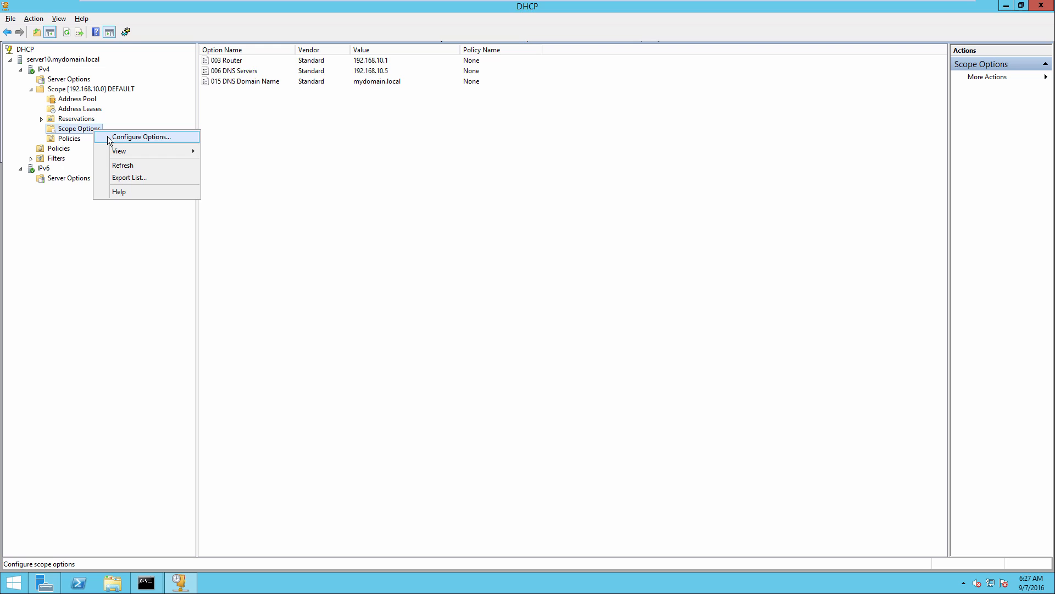
{"action": "left_click", "coordinate": [140, 137]}
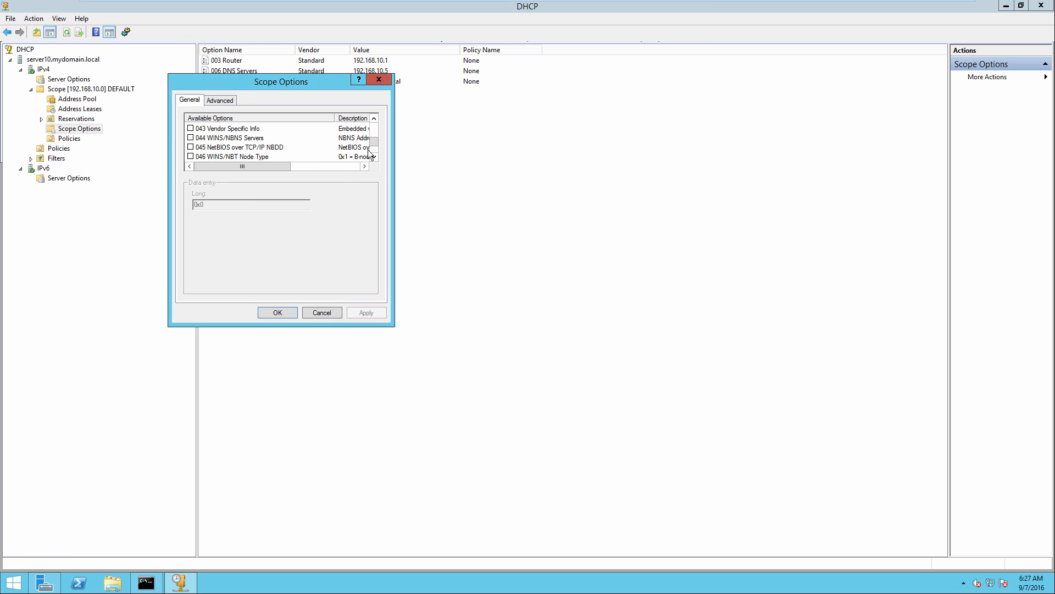
{"action": "left_click", "coordinate": [231, 128]}
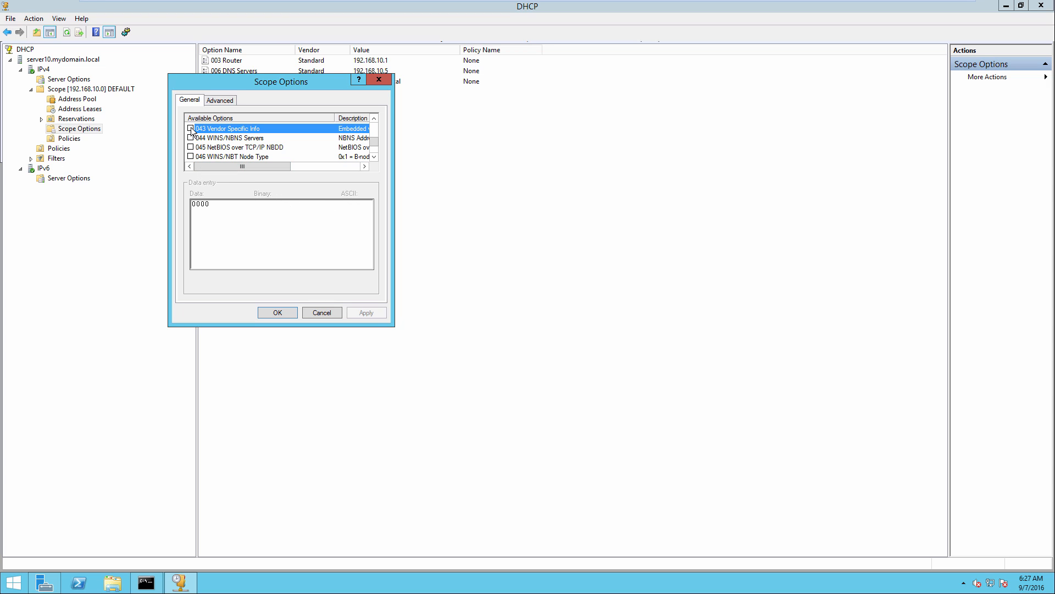
{"action": "left_click", "coordinate": [191, 129]}
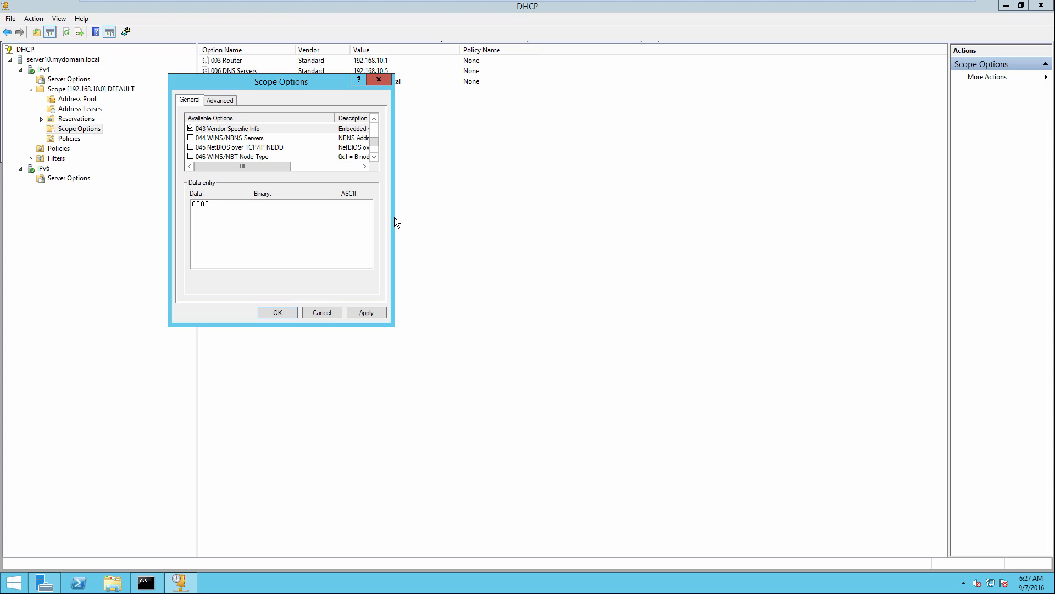
{"action": "type", "text": "192.168."}
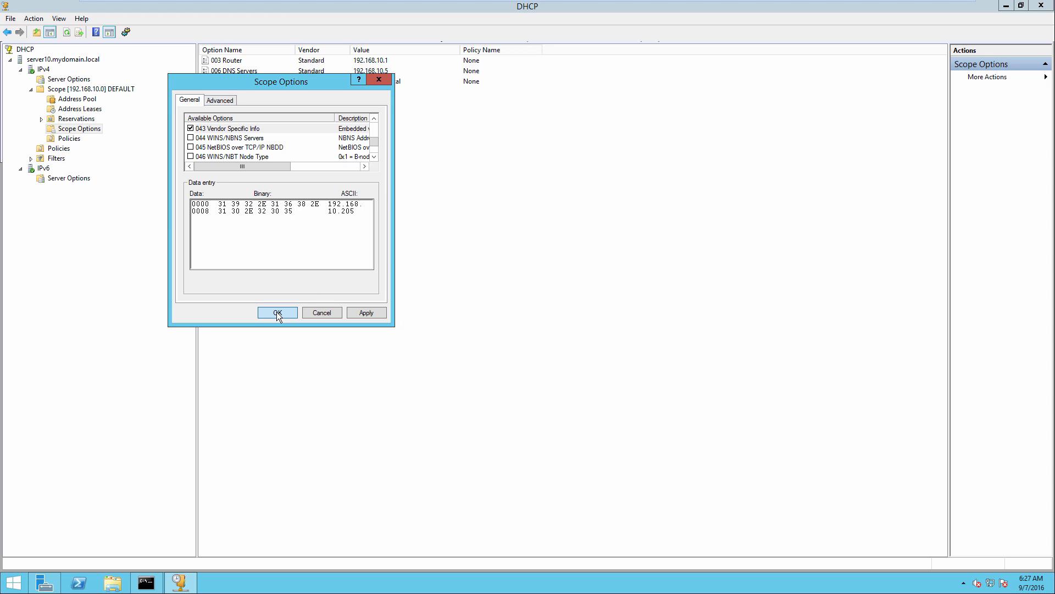
{"action": "left_click", "coordinate": [277, 312]}
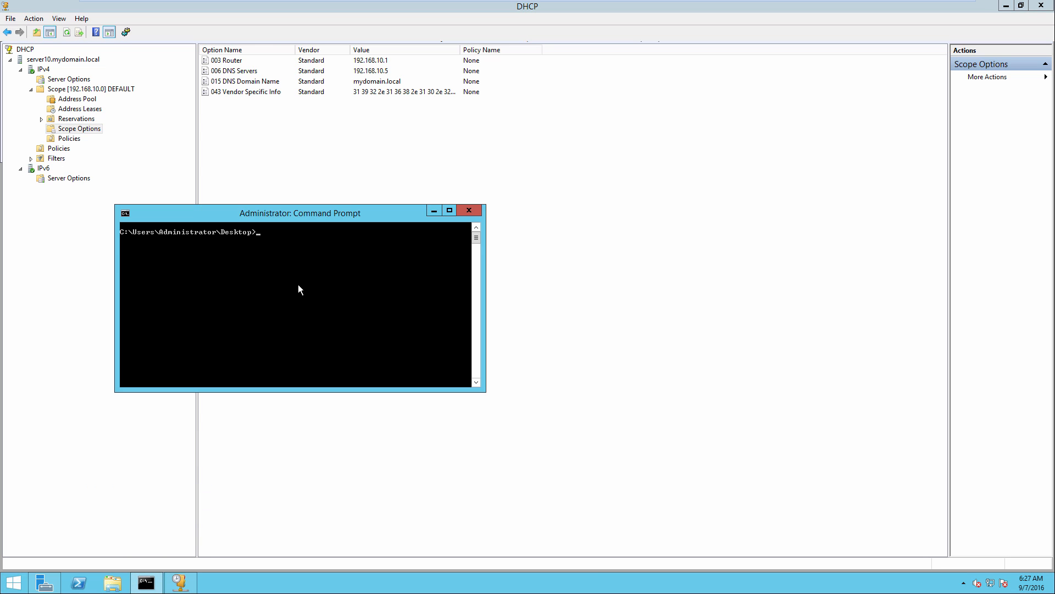
Run dhcptest and check that the offers carry option 43 as 192.168.10.205.
{"action": "type", "text": "dhc"}
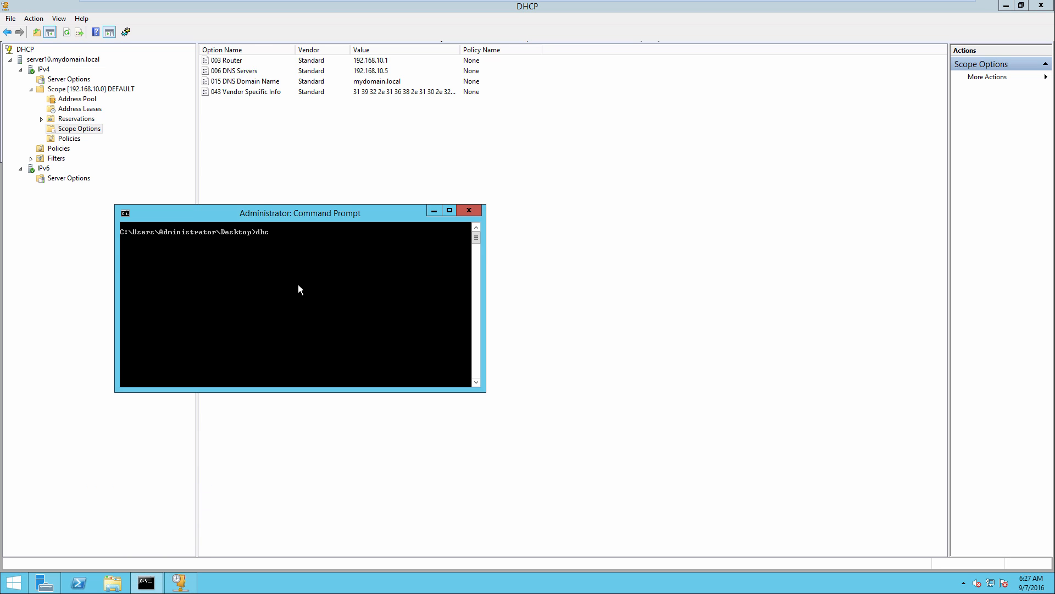
{"action": "type", "text": "ptest"}
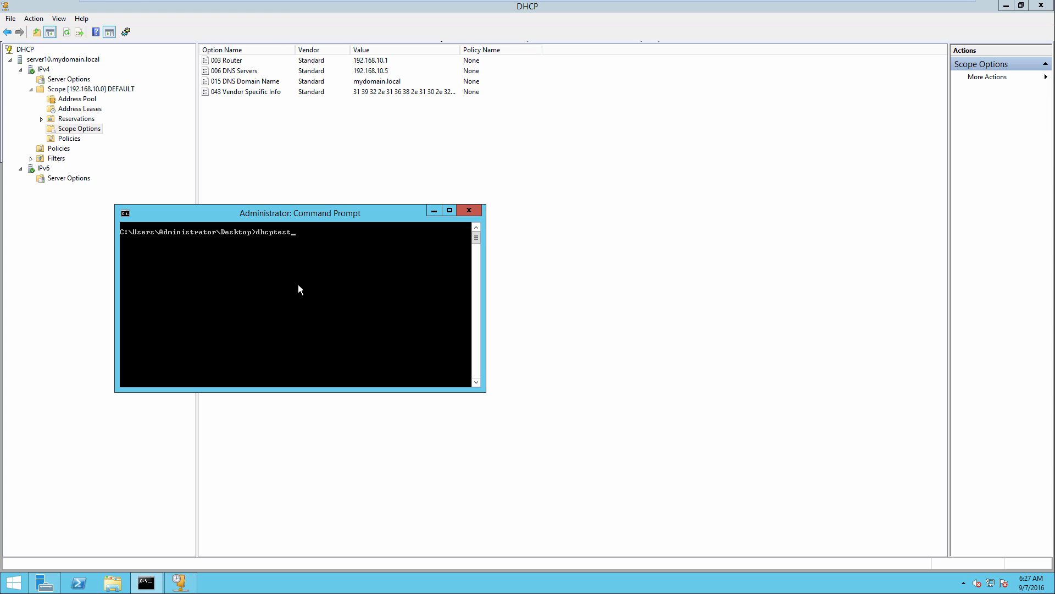
{"action": "key", "text": "enter"}
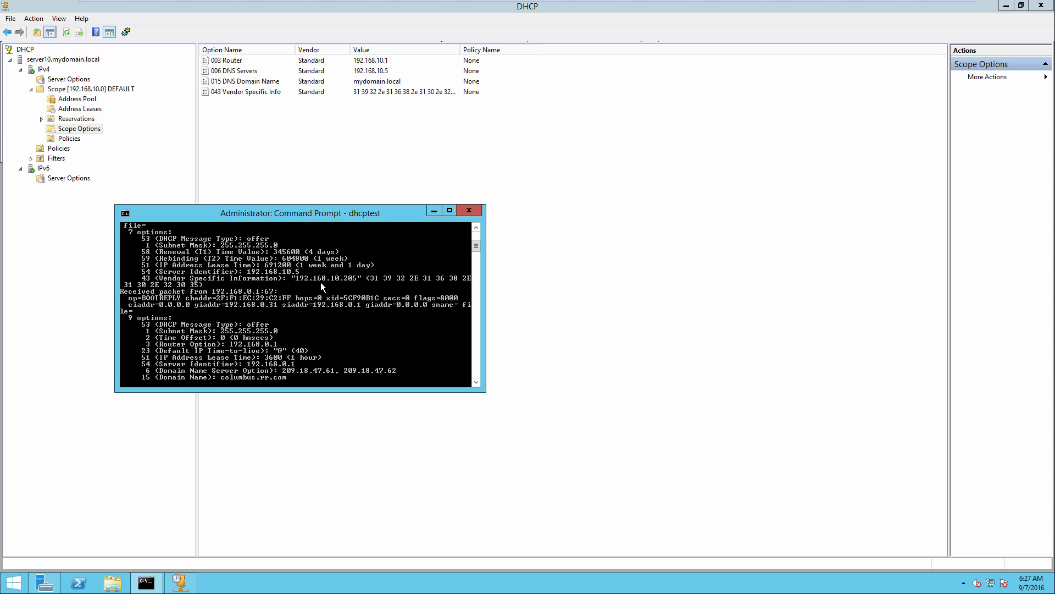
{"action": "left_click", "coordinate": [244, 91]}
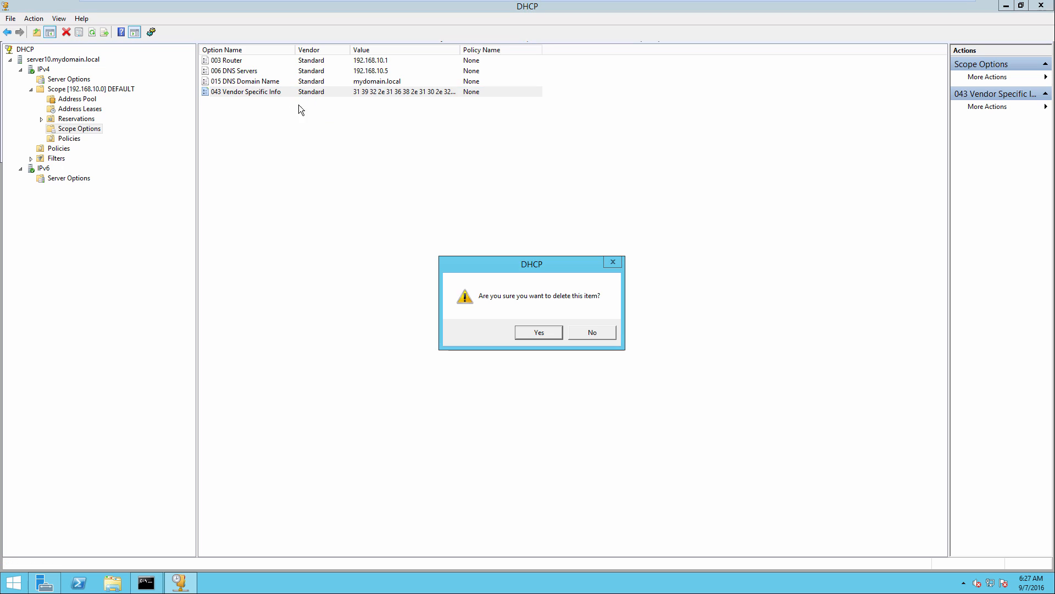
Confirm deleting option 043 Vendor Specific Info from the scope.
{"action": "left_click", "coordinate": [537, 332]}
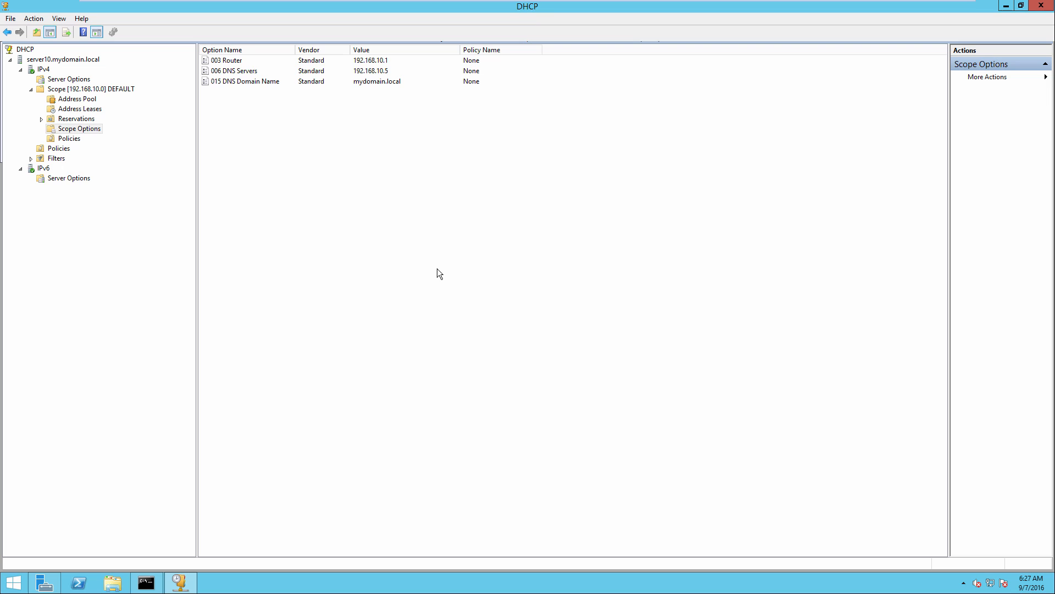
{"action": "mouse_move", "coordinate": [44, 72]}
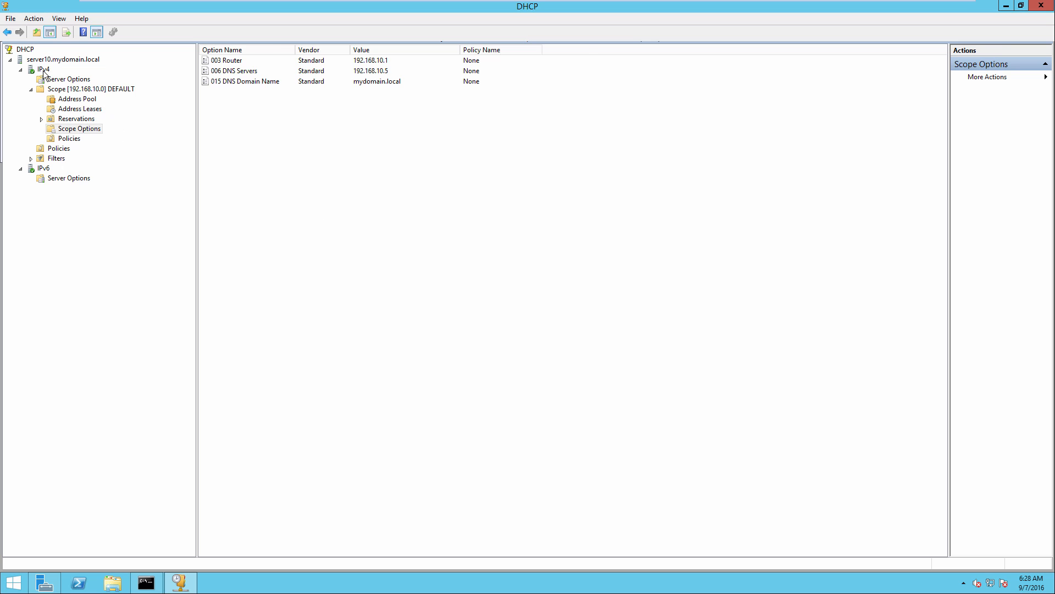
Create the Cisco3600AP vendor class with ID 'Cisco AP c3600', then close Vendor Classes.
{"action": "right_click", "coordinate": [42, 69]}
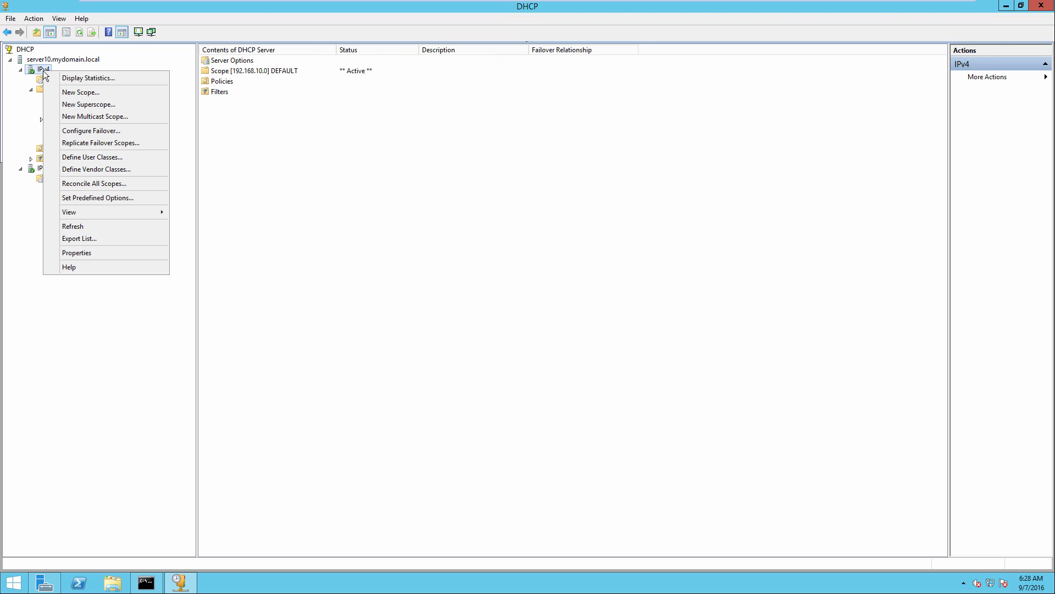
{"action": "mouse_move", "coordinate": [106, 168]}
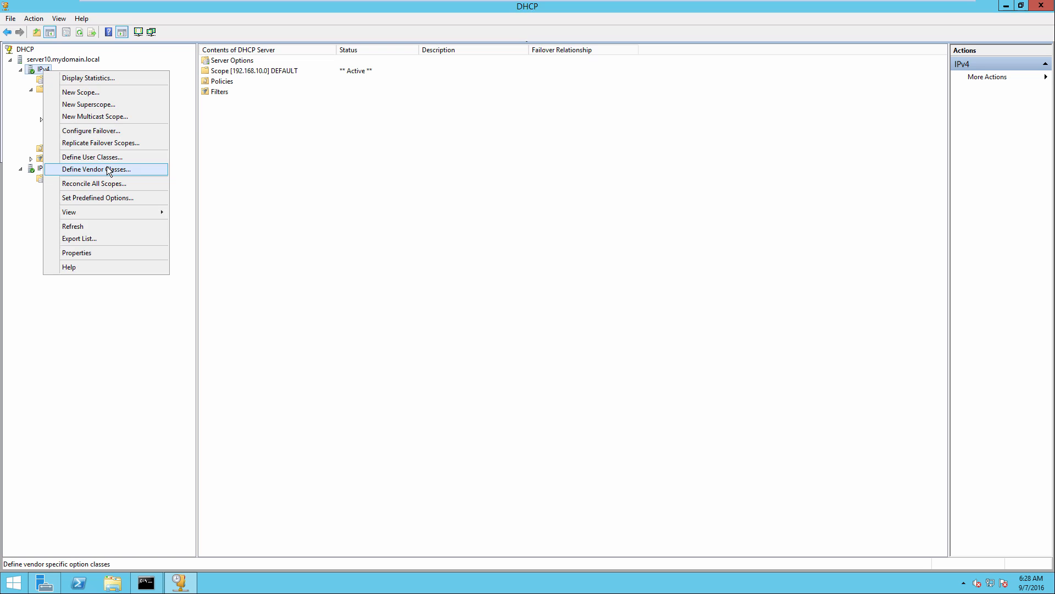
{"action": "left_click", "coordinate": [96, 169]}
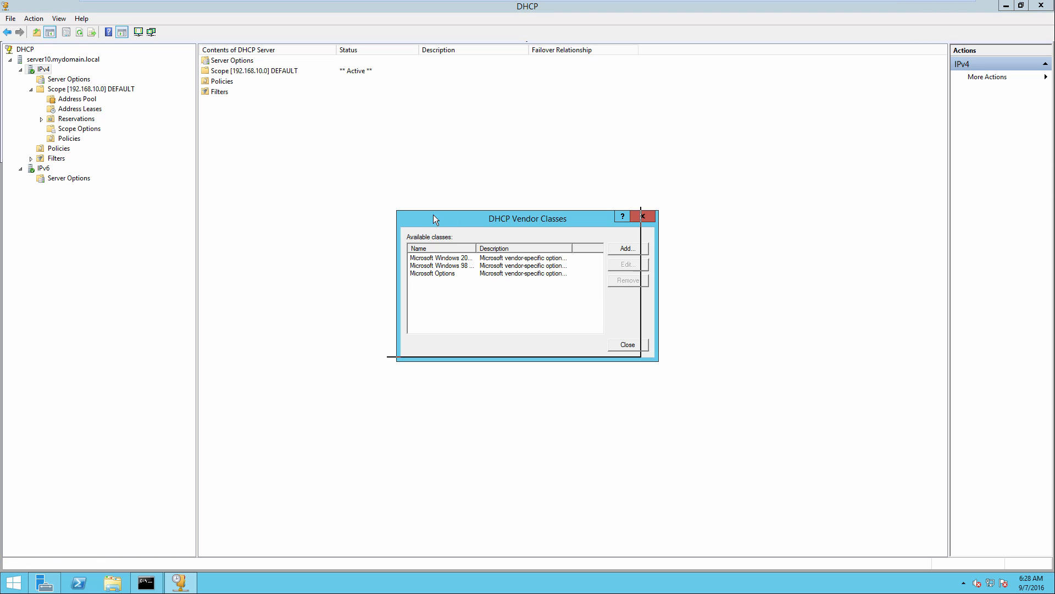
{"action": "left_click_drag", "start_coordinate": [528, 219], "coordinate": [392, 176]}
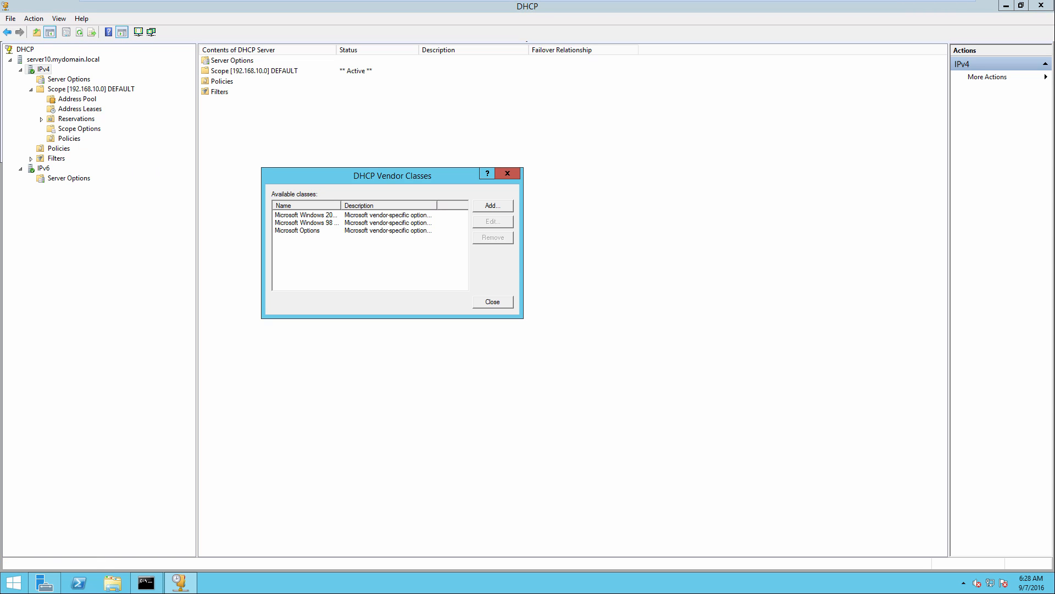
{"action": "left_click", "coordinate": [492, 205]}
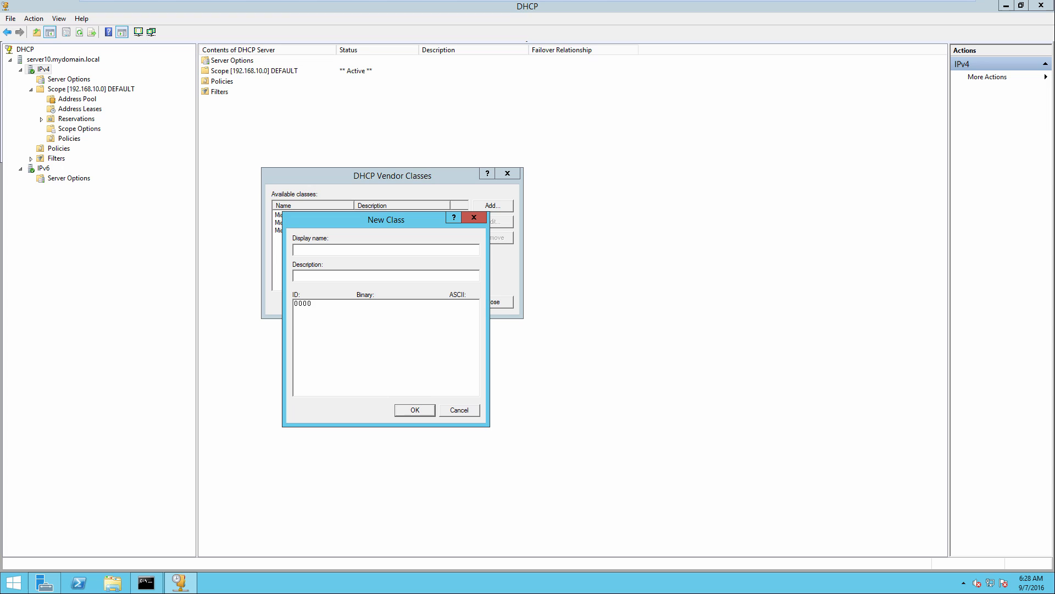
{"action": "left_click", "coordinate": [385, 248]}
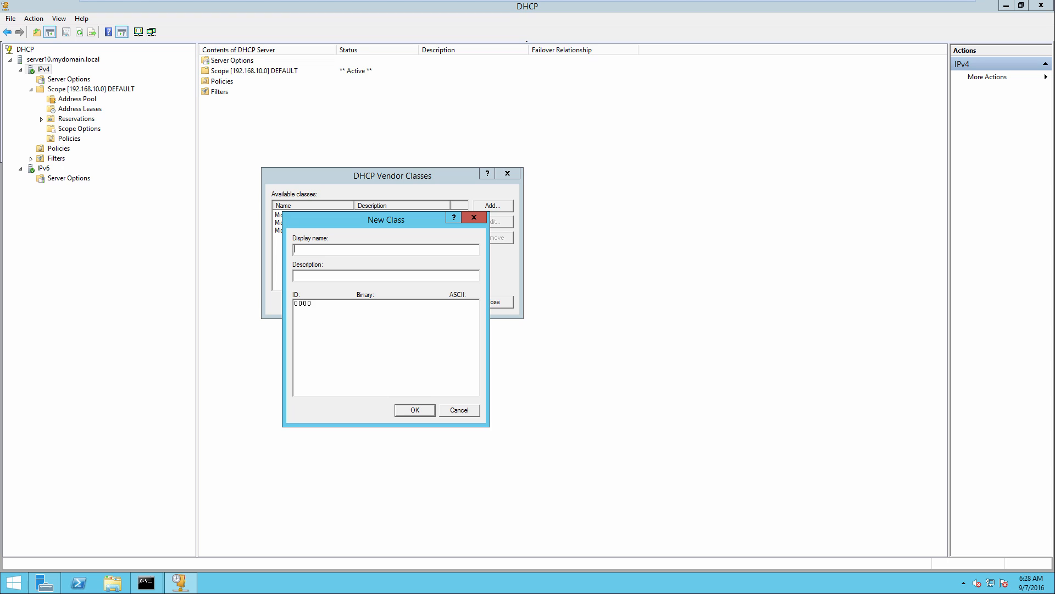
{"action": "type", "text": "Cisco"}
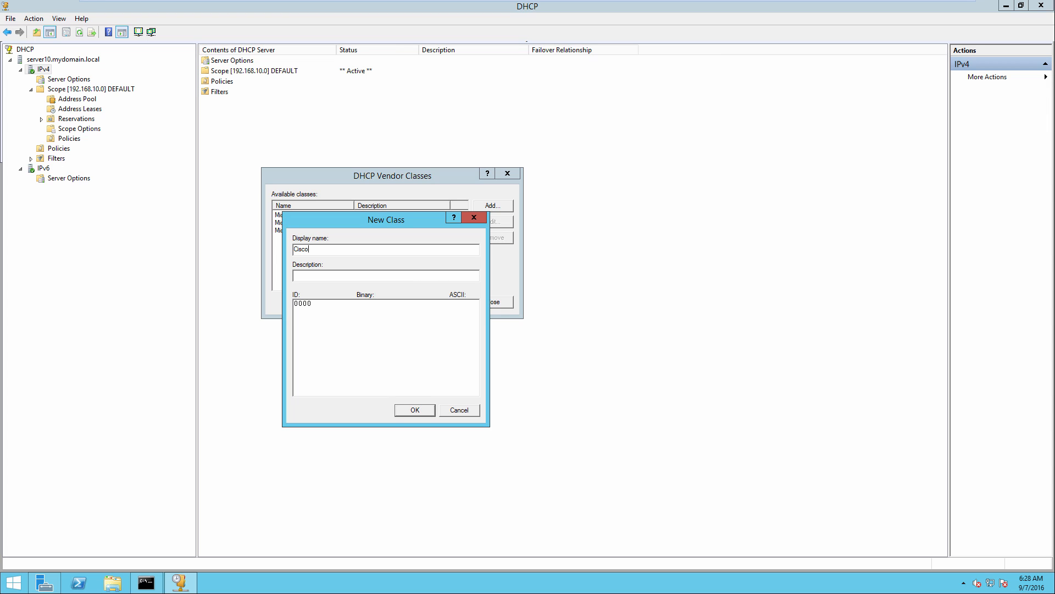
{"action": "type", "text": "3600"}
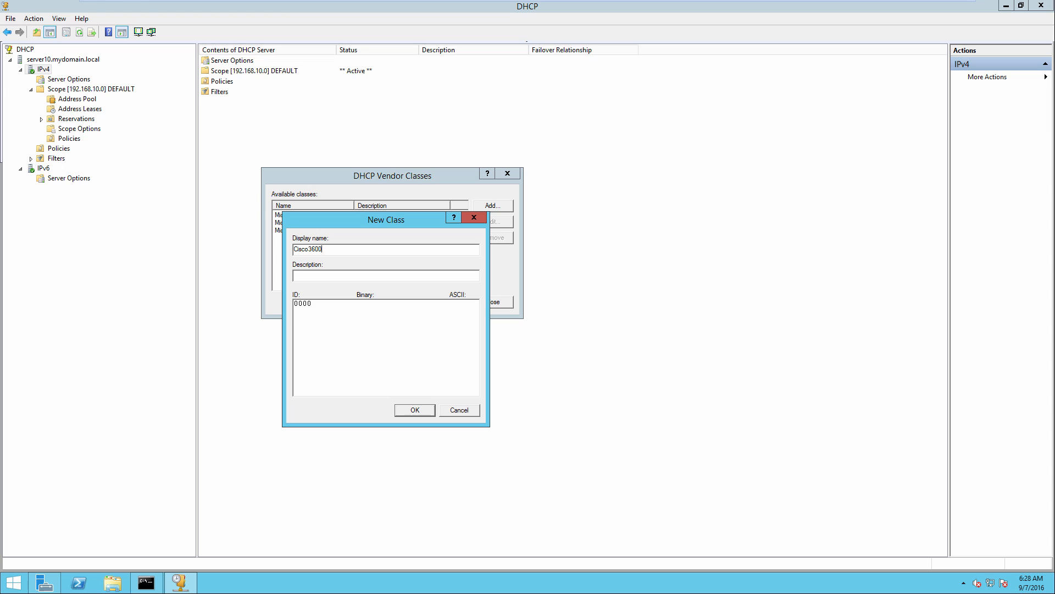
{"action": "type", "text": "AP"}
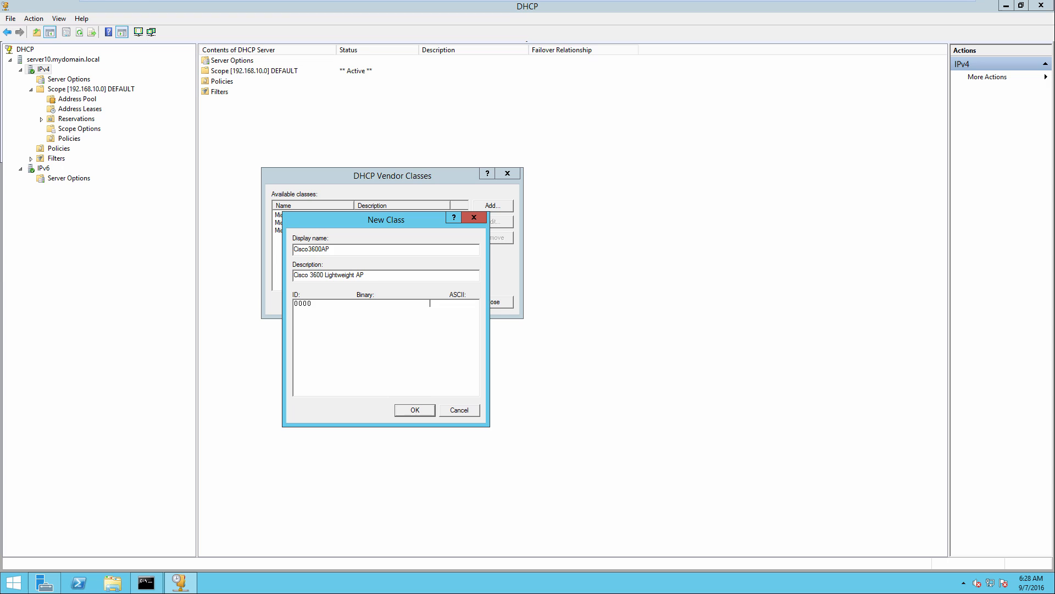
{"action": "type", "text": "Cisco AP"}
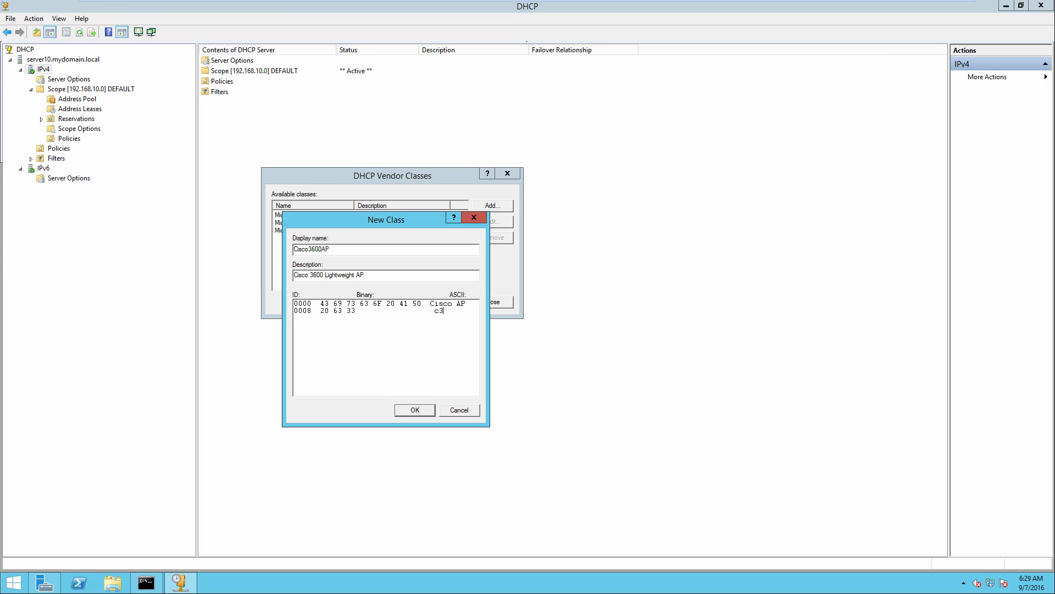
{"action": "type", "text": "600"}
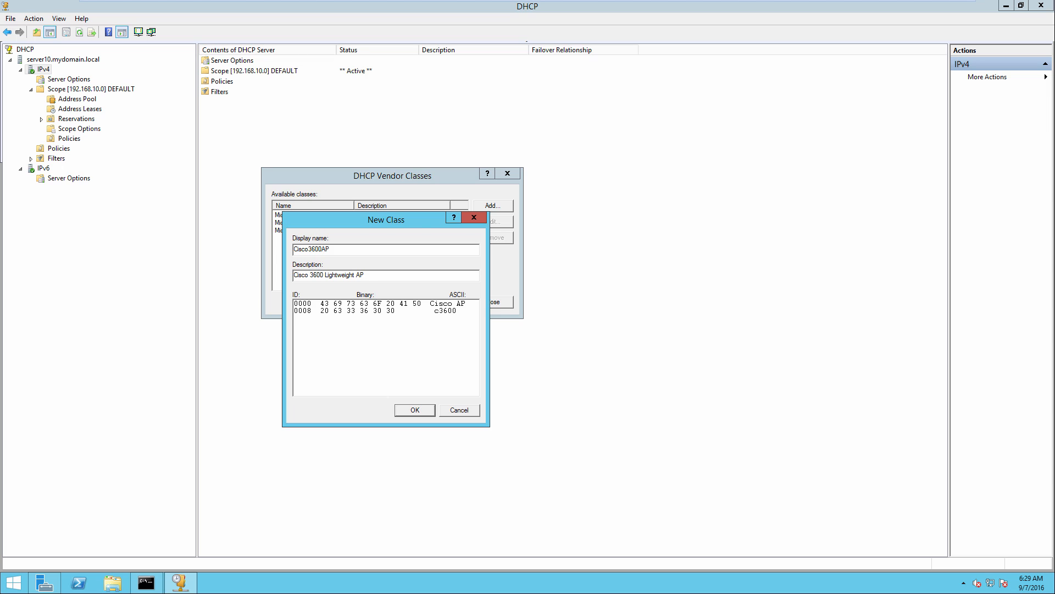
{"action": "left_click", "coordinate": [414, 410]}
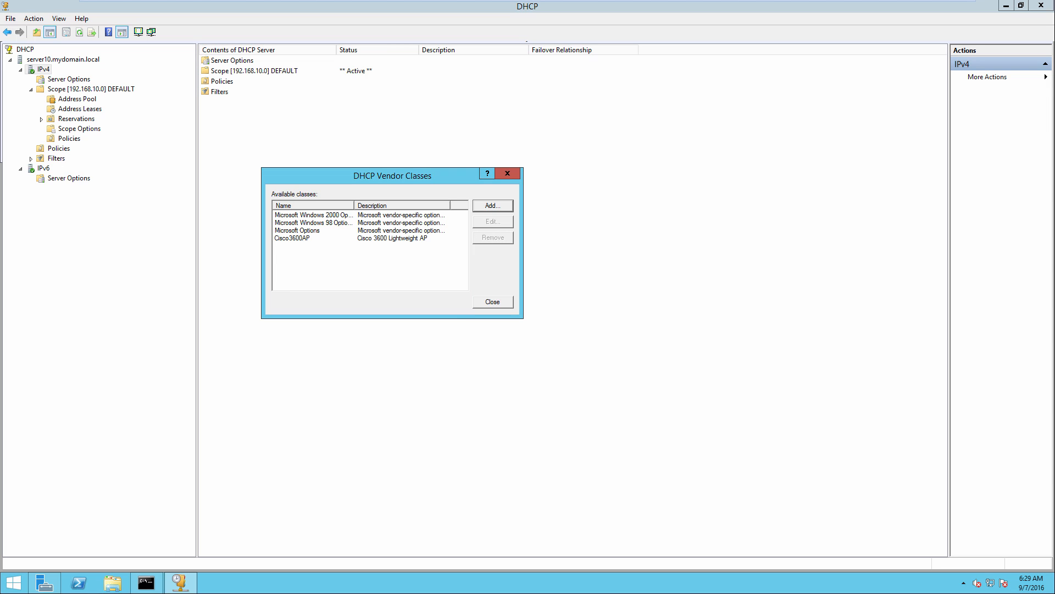
{"action": "left_click", "coordinate": [492, 302]}
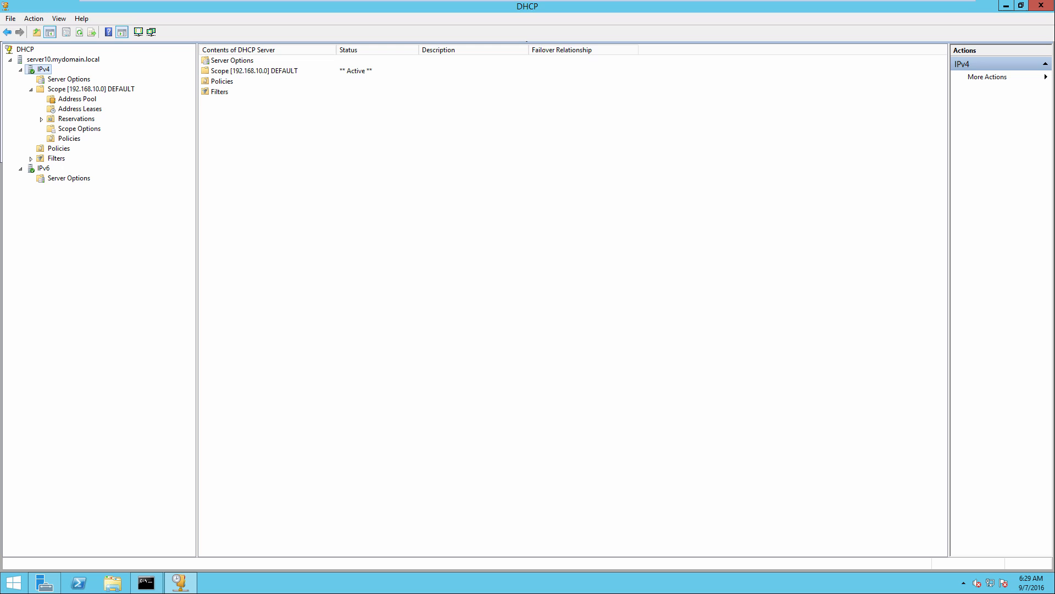
Open the IPv4 server's predefined options and select the Cisco3600AP option class.
{"action": "right_click", "coordinate": [44, 69]}
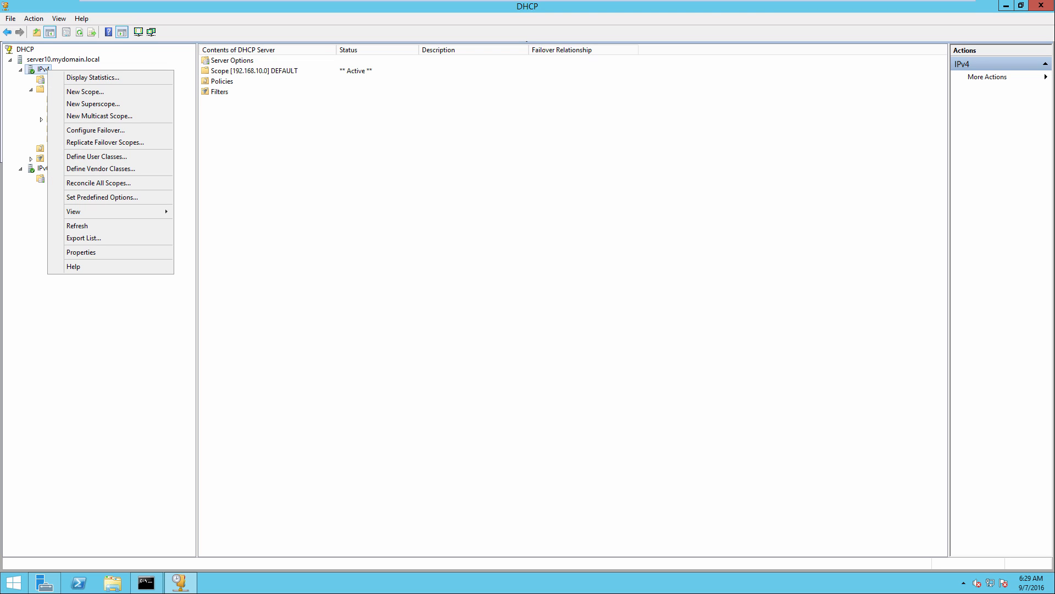
{"action": "mouse_move", "coordinate": [102, 198]}
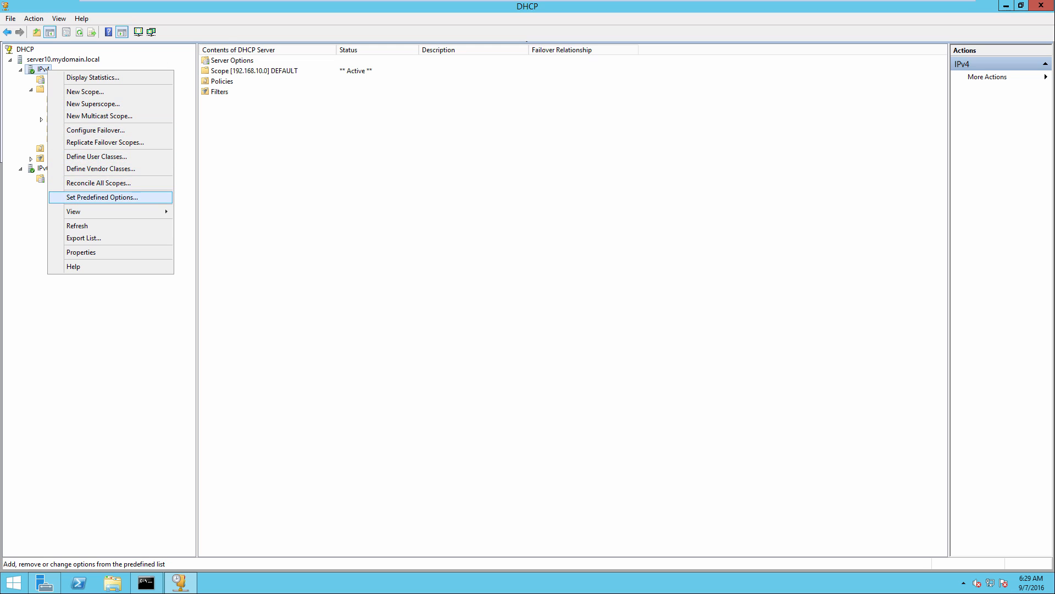
{"action": "left_click", "coordinate": [102, 197]}
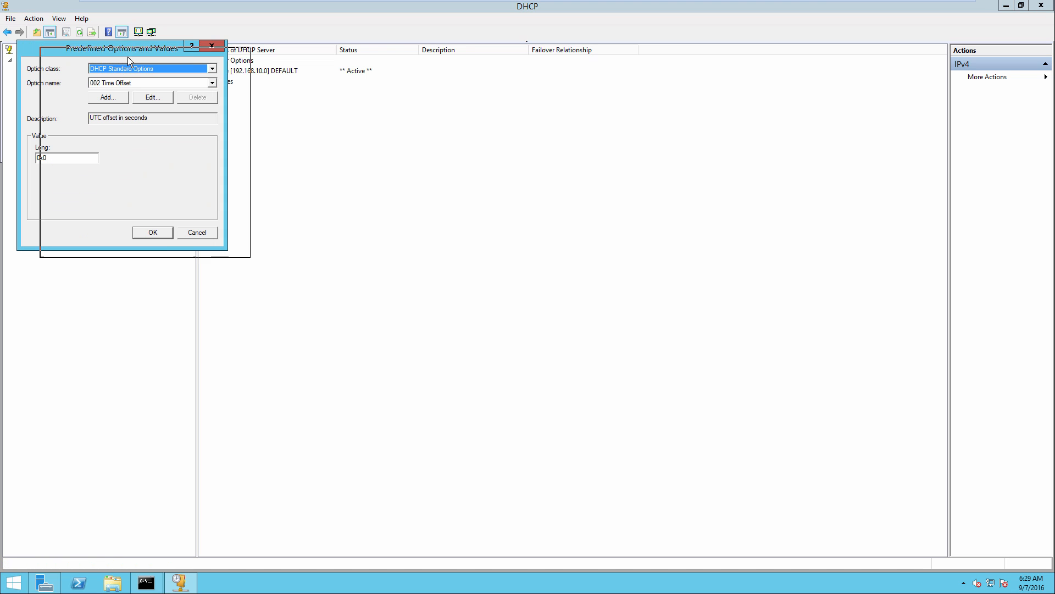
{"action": "left_click", "coordinate": [245, 78]}
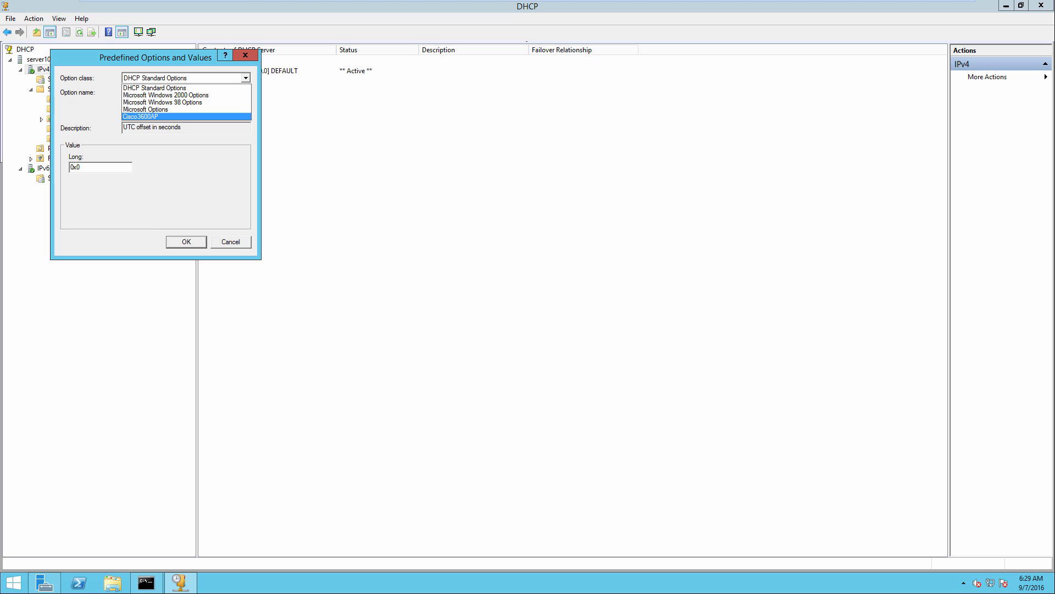
{"action": "left_click", "coordinate": [141, 117]}
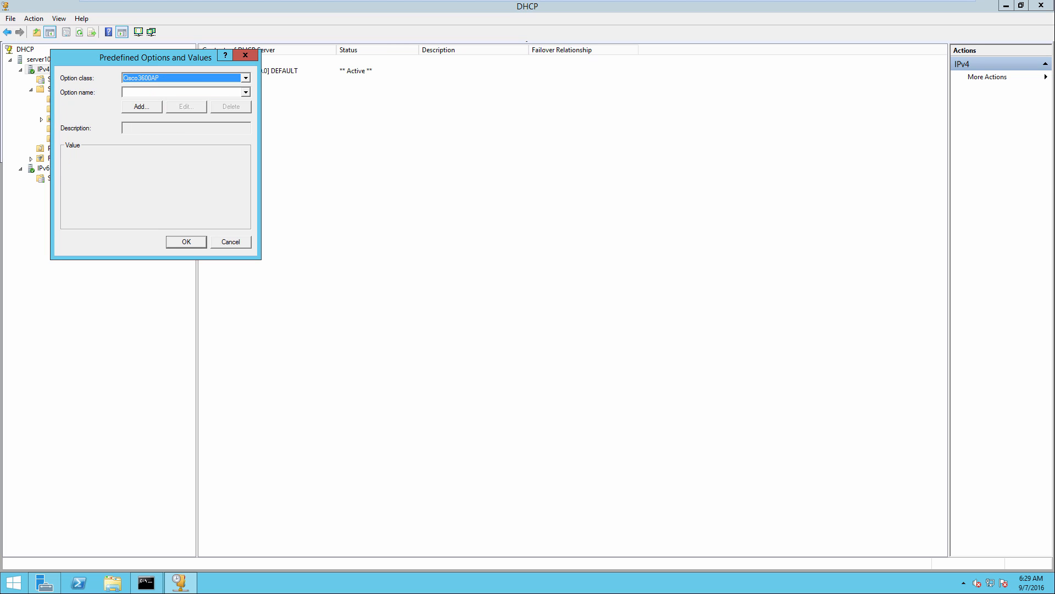
Define binary option 102 'Cisco IP WLC Provisioning', described as providing WLC IP to Cisco 3600 AP.
{"action": "left_click", "coordinate": [141, 106]}
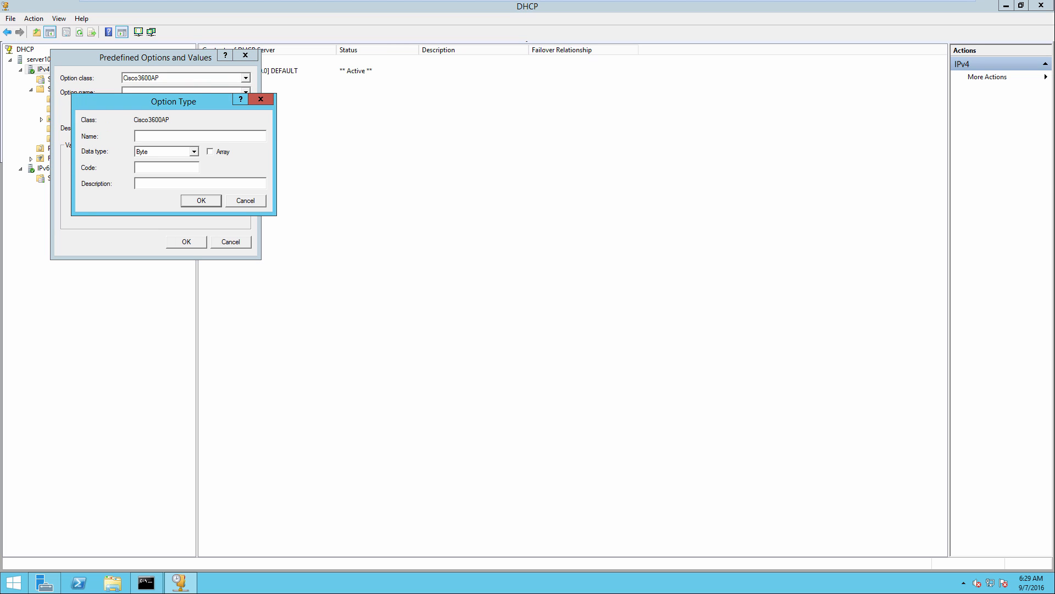
{"action": "left_click", "coordinate": [200, 136]}
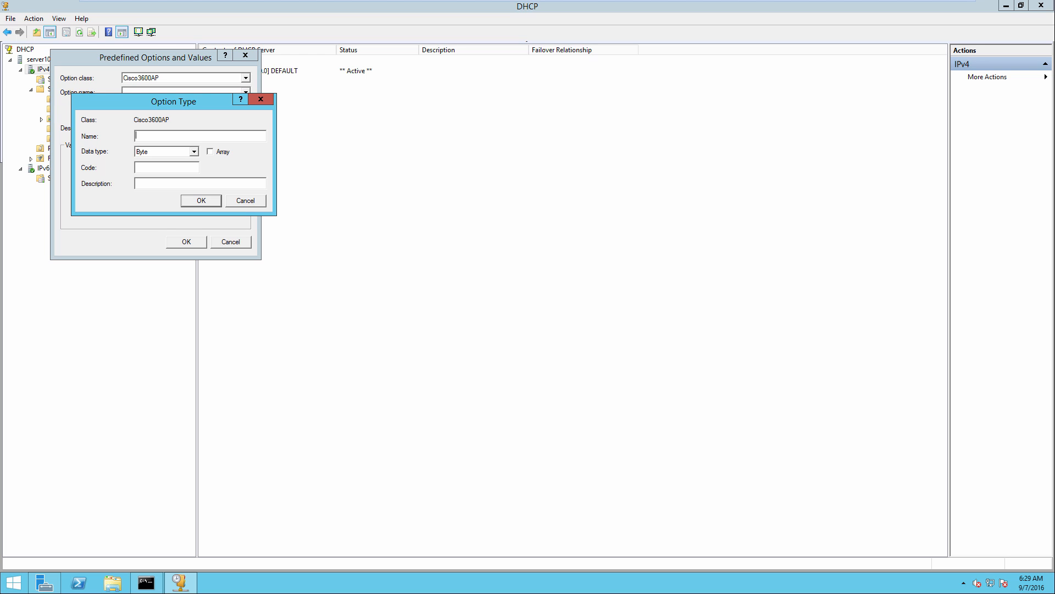
{"action": "type", "text": "Cisco"}
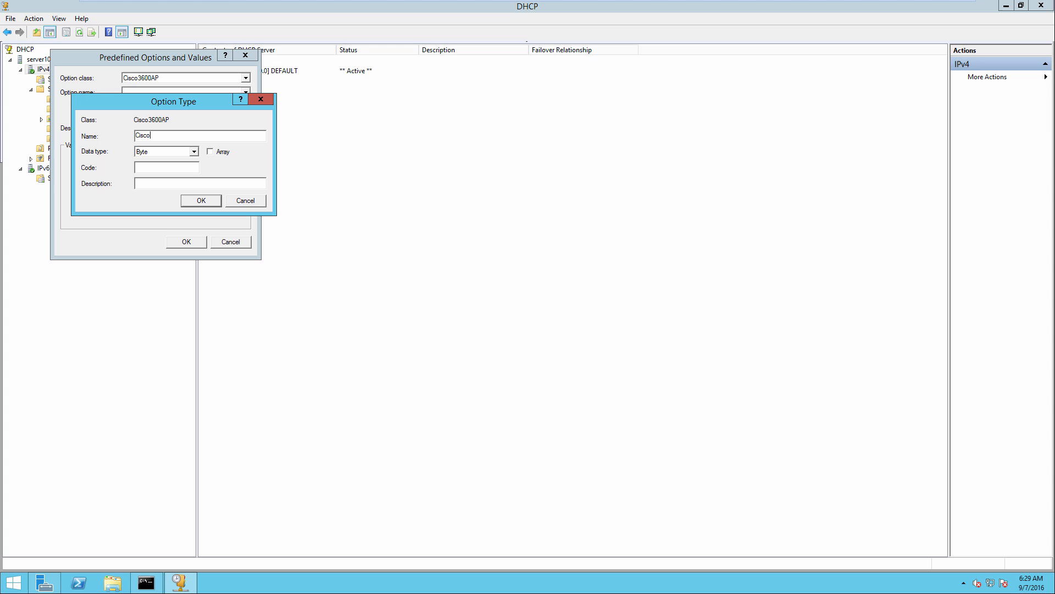
{"action": "type", "text": "IP WLC"}
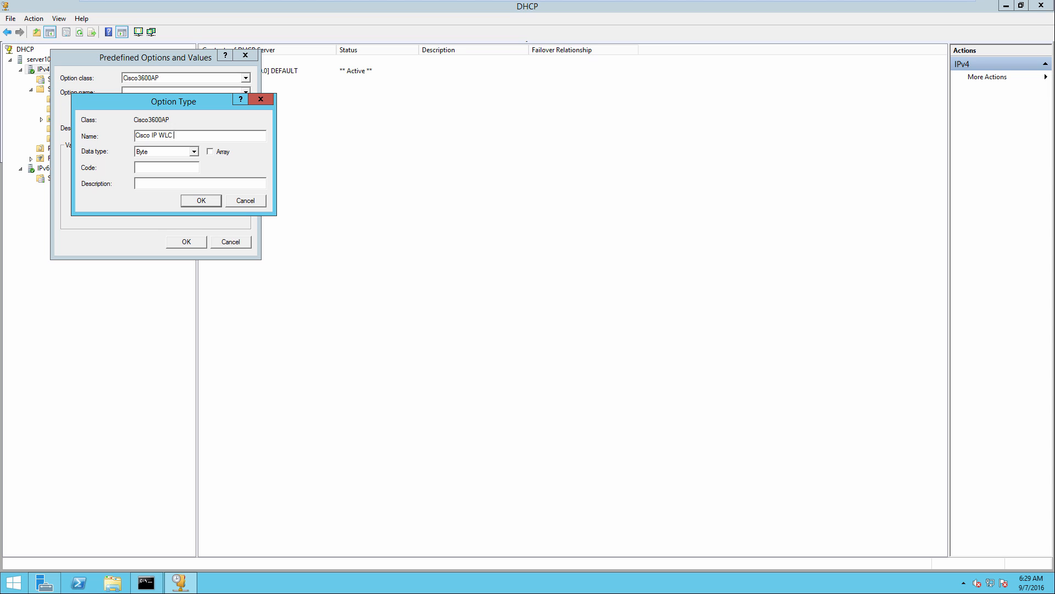
{"action": "type", "text": "Provisio"}
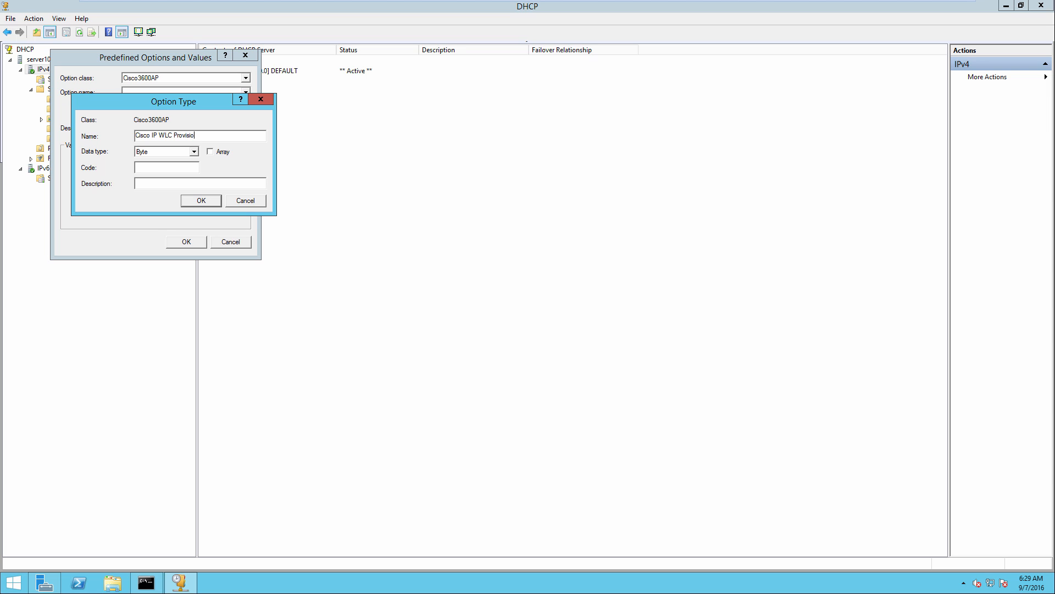
{"action": "type", "text": "ning"}
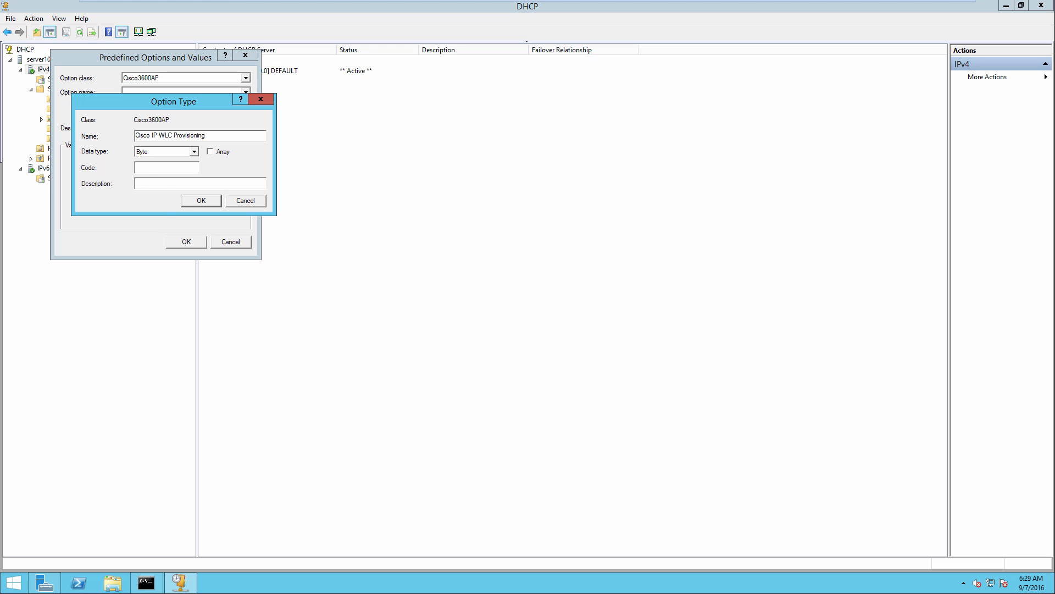
{"action": "left_click", "coordinate": [165, 150]}
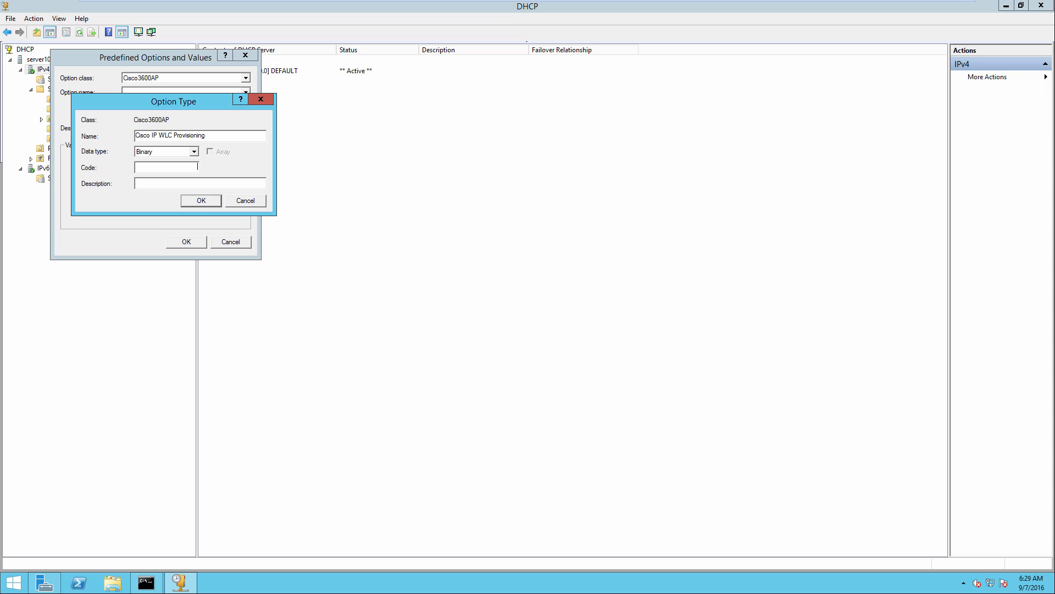
{"action": "type", "text": "102"}
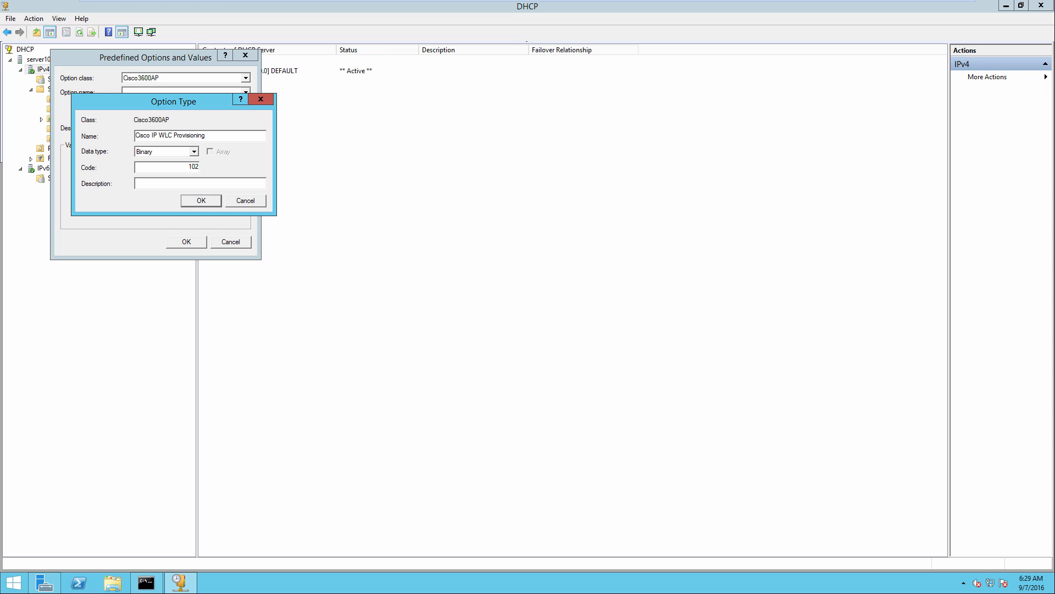
{"action": "type", "text": "Provide"}
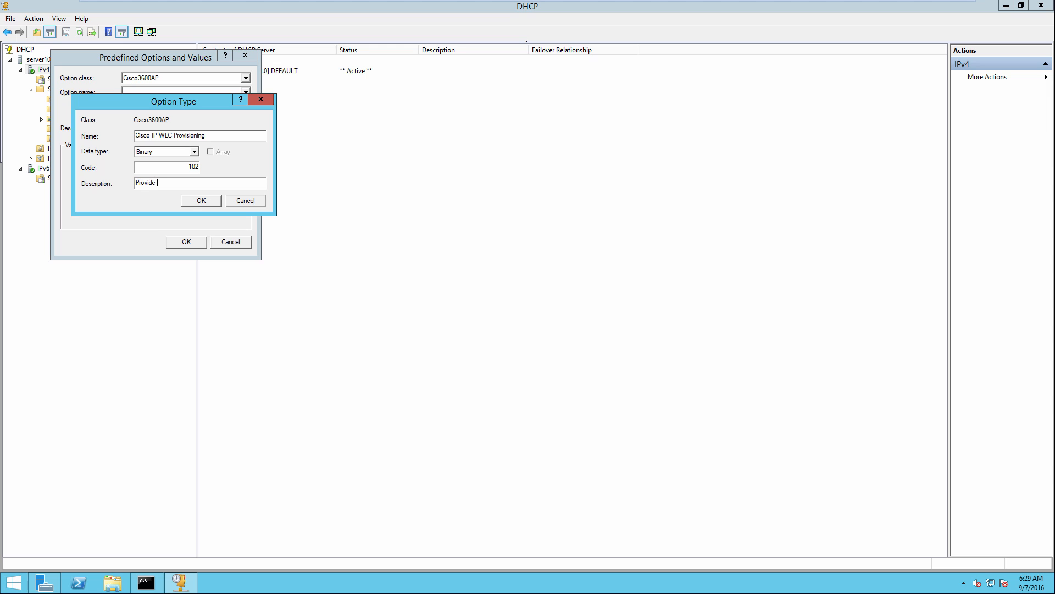
{"action": "type", "text": "WLC IP"}
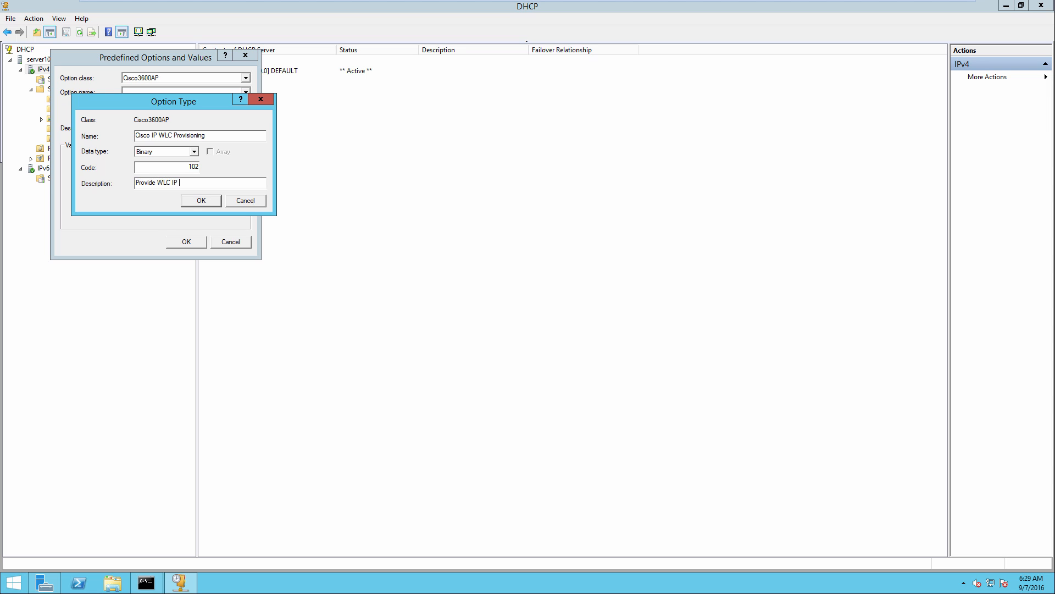
{"action": "type", "text": "to Cisco 2"}
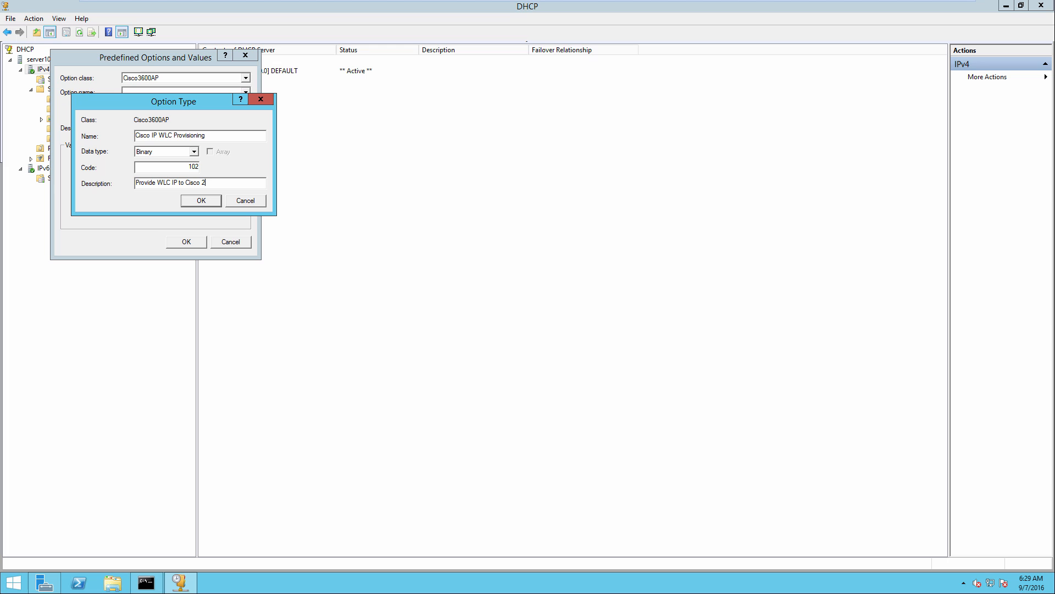
{"action": "type", "text": "600 AP"}
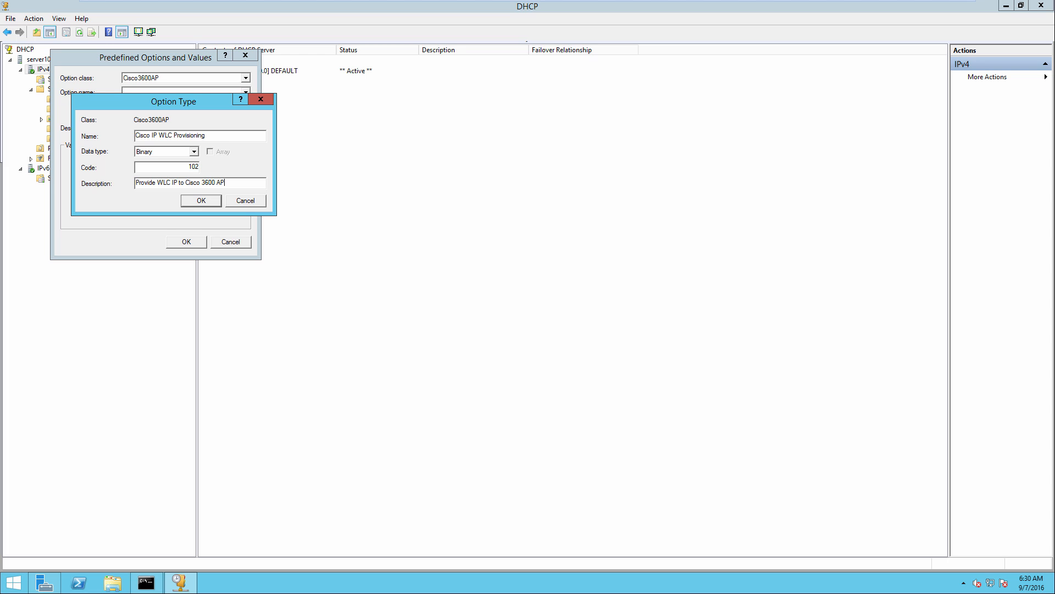
{"action": "left_click", "coordinate": [201, 200]}
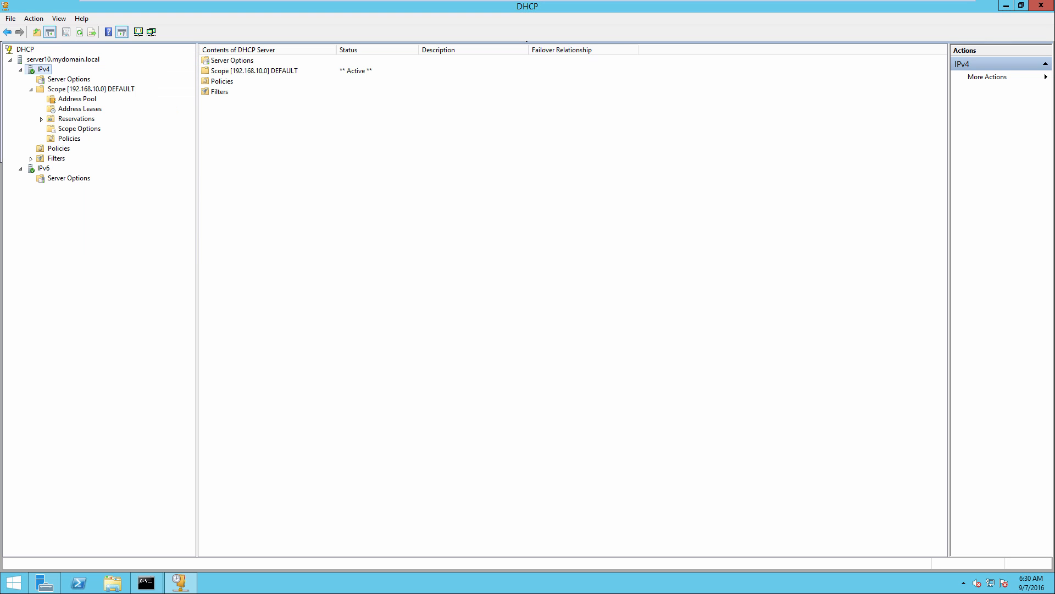
Show the options of scope 192.168.10.0: 003 Router, 006 DNS Servers, 015 DNS Domain Name.
{"action": "left_click", "coordinate": [79, 128]}
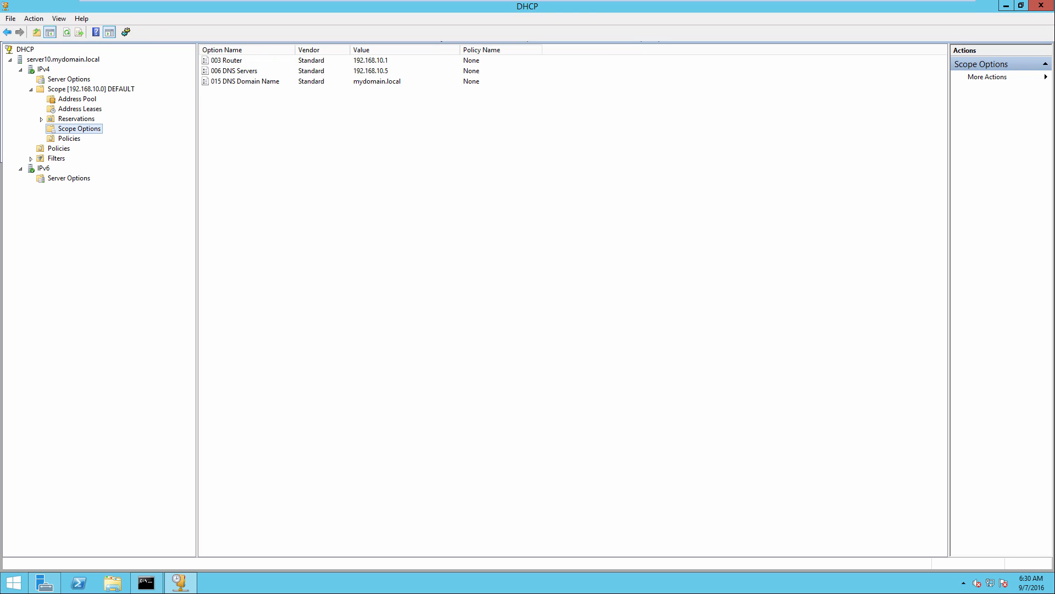
Enable scope option 102 for vendor class Cisco3600AP with value 192.168.10.250.
{"action": "right_click", "coordinate": [79, 129]}
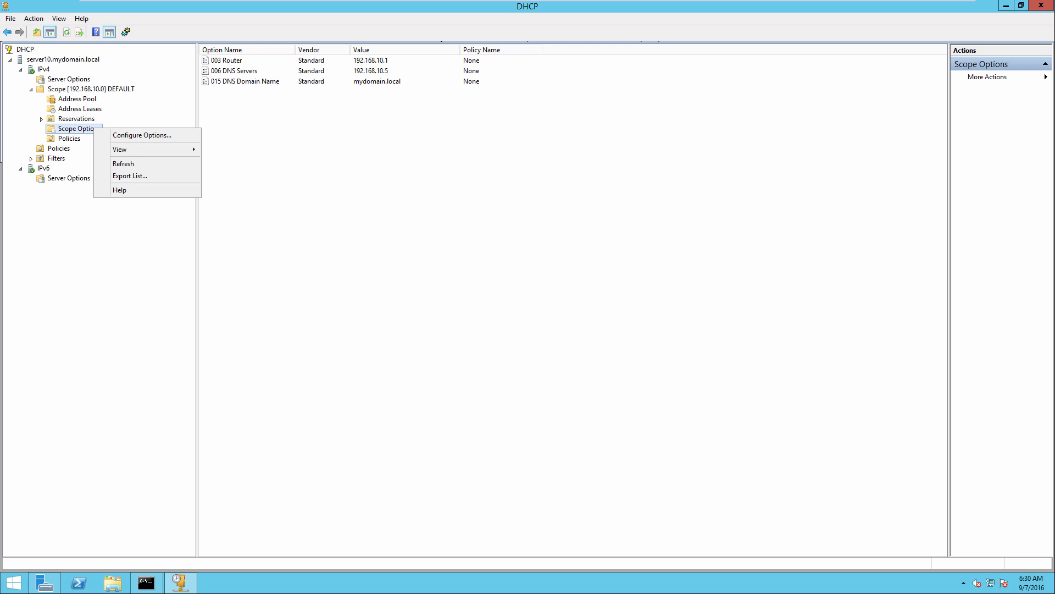
{"action": "left_click", "coordinate": [141, 135]}
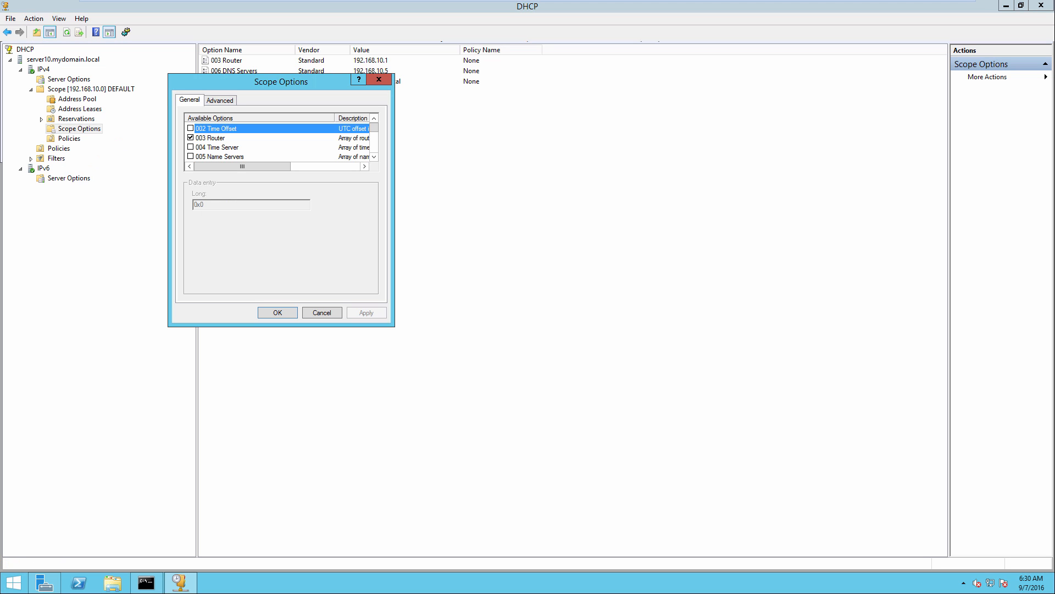
{"action": "left_click", "coordinate": [219, 100]}
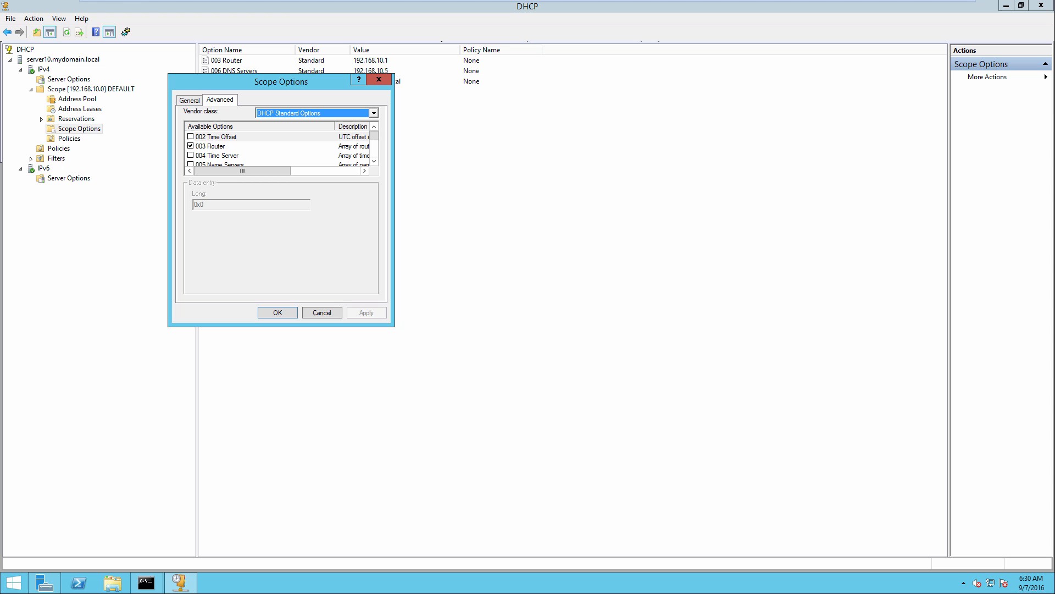
{"action": "left_click", "coordinate": [374, 112]}
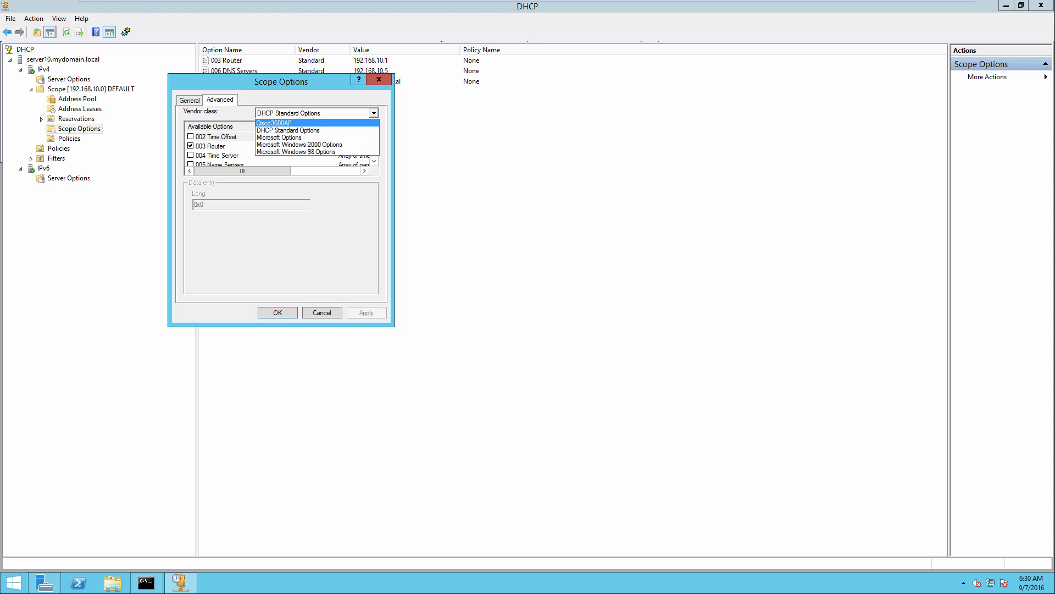
{"action": "left_click", "coordinate": [273, 123]}
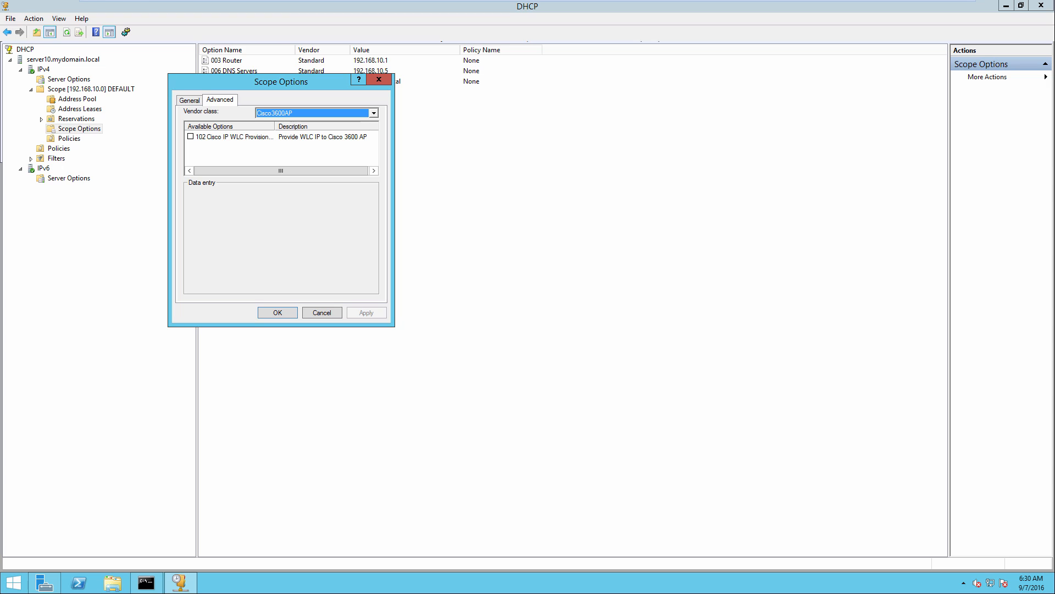
{"action": "left_click", "coordinate": [191, 137]}
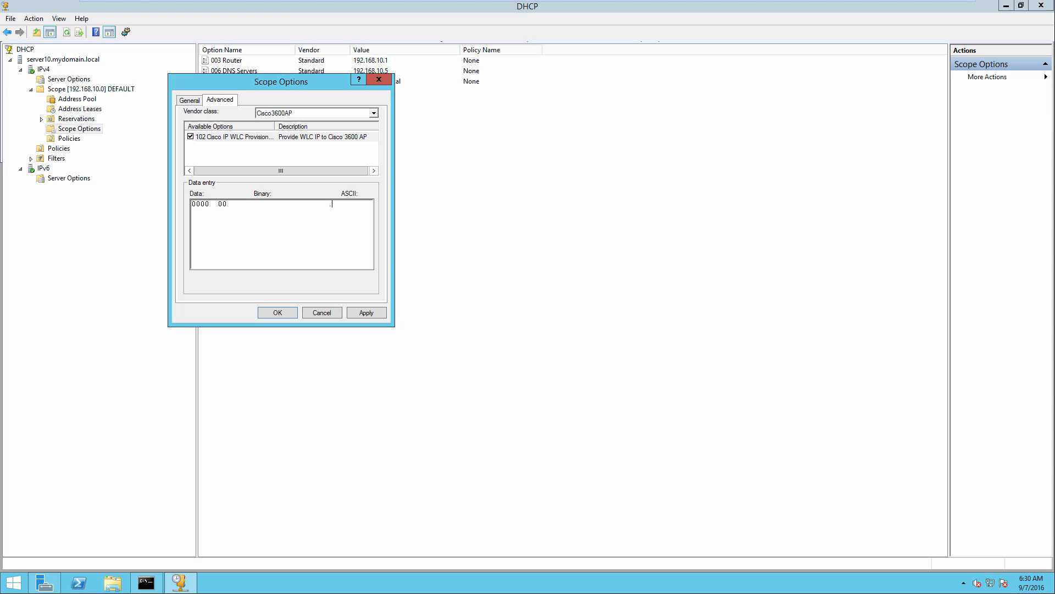
{"action": "type", "text": "192"}
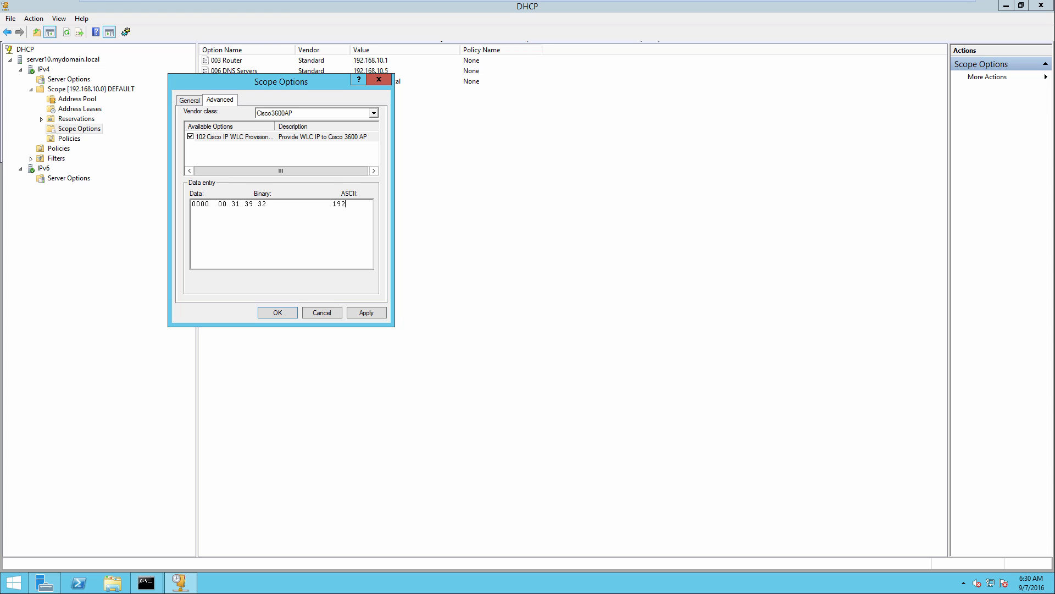
{"action": "type", "text": ".168"}
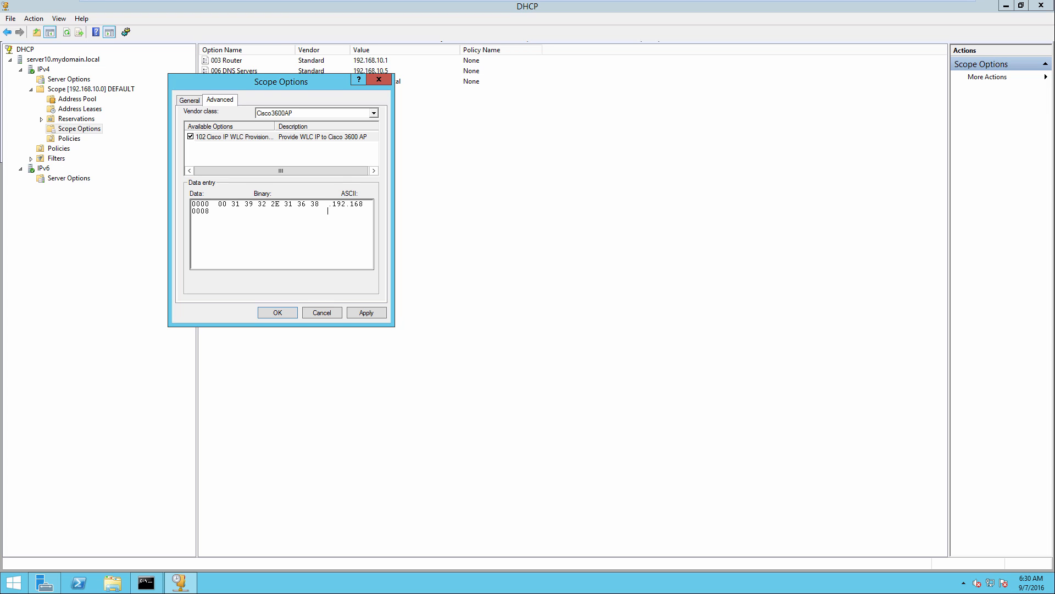
{"action": "type", "text": ".10.2"}
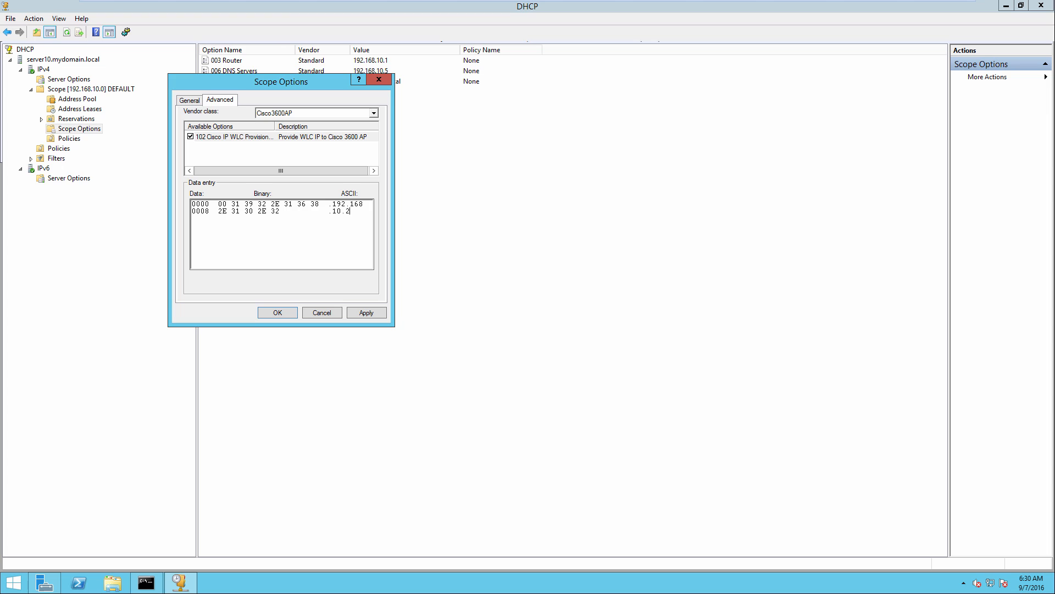
{"action": "type", "text": "50"}
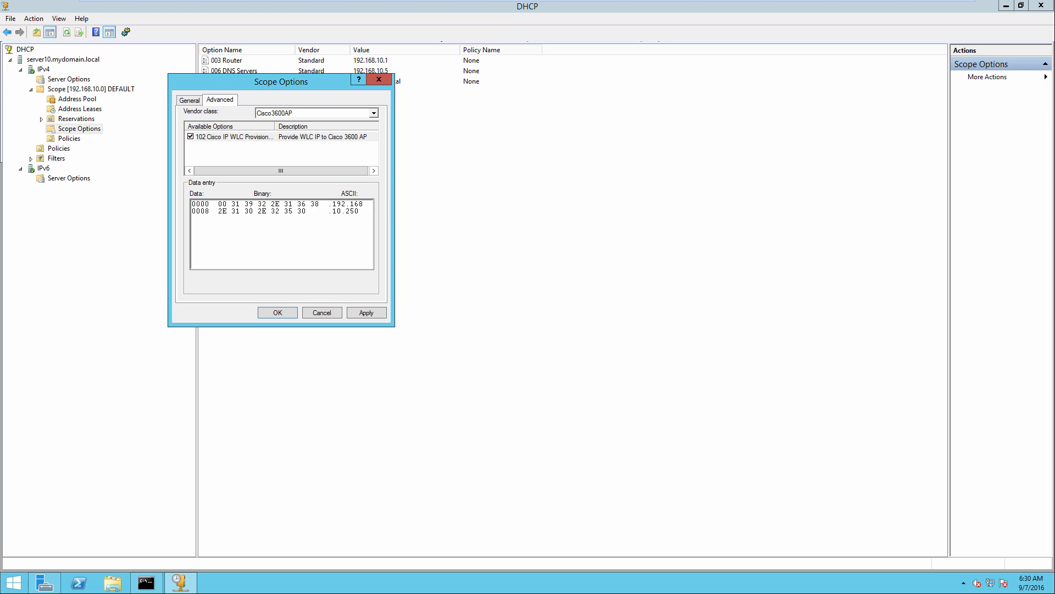
{"action": "left_click", "coordinate": [276, 313]}
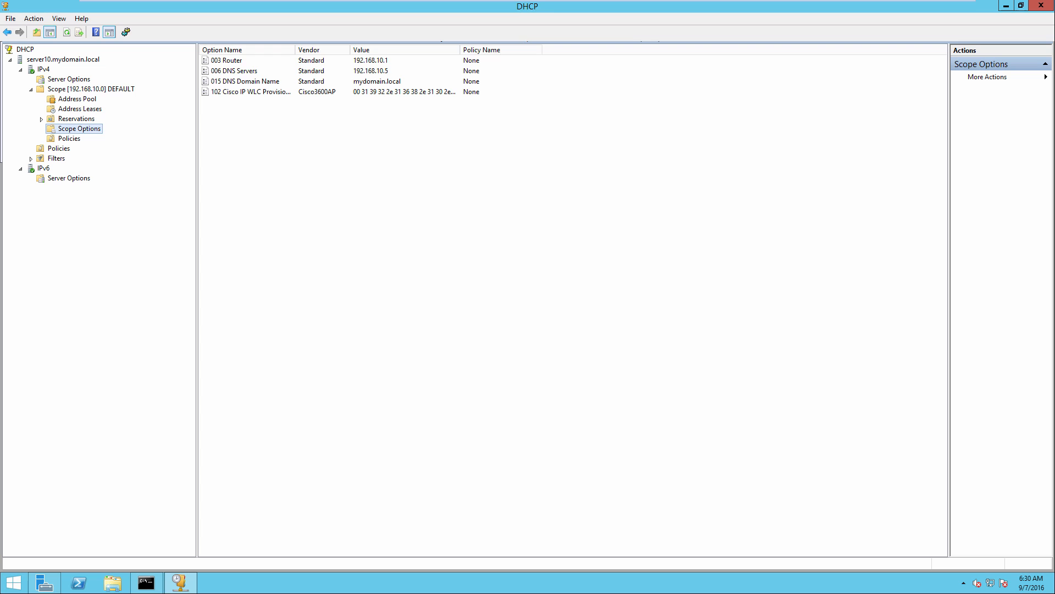
Bring the administrator Command Prompt back to the front.
{"action": "left_click", "coordinate": [144, 582]}
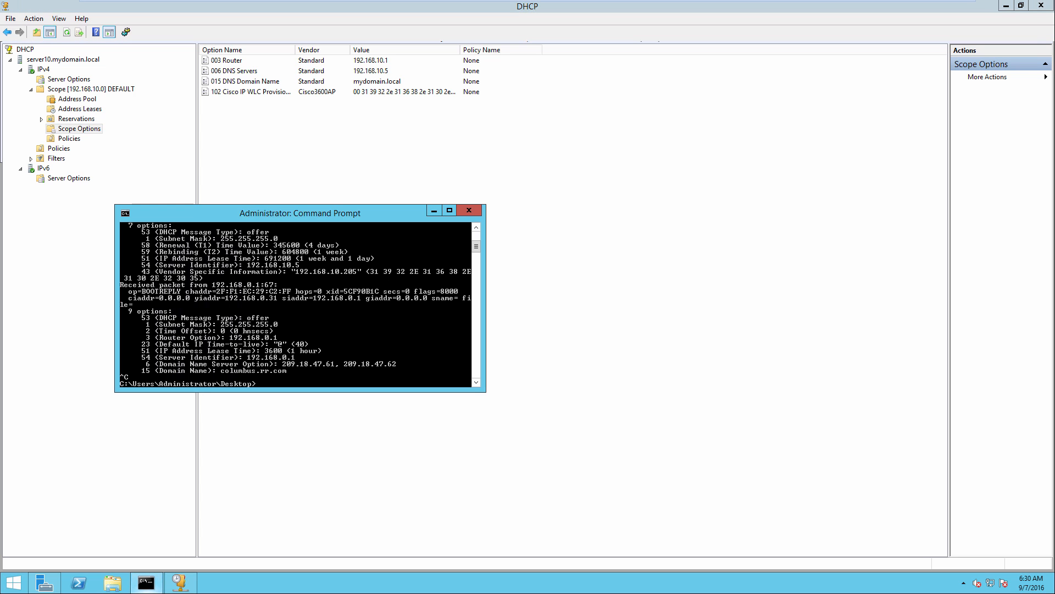
Run a plain dhcptest and stop it with Ctrl+C after the offers appear.
{"action": "type", "text": "dhcptest"}
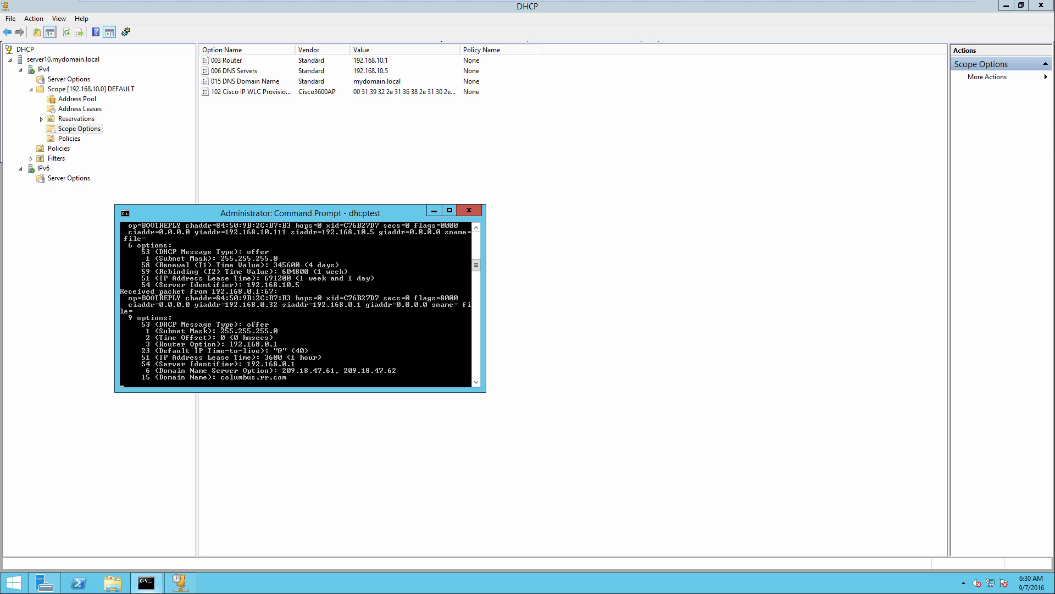
{"action": "key", "text": "ctrl+c"}
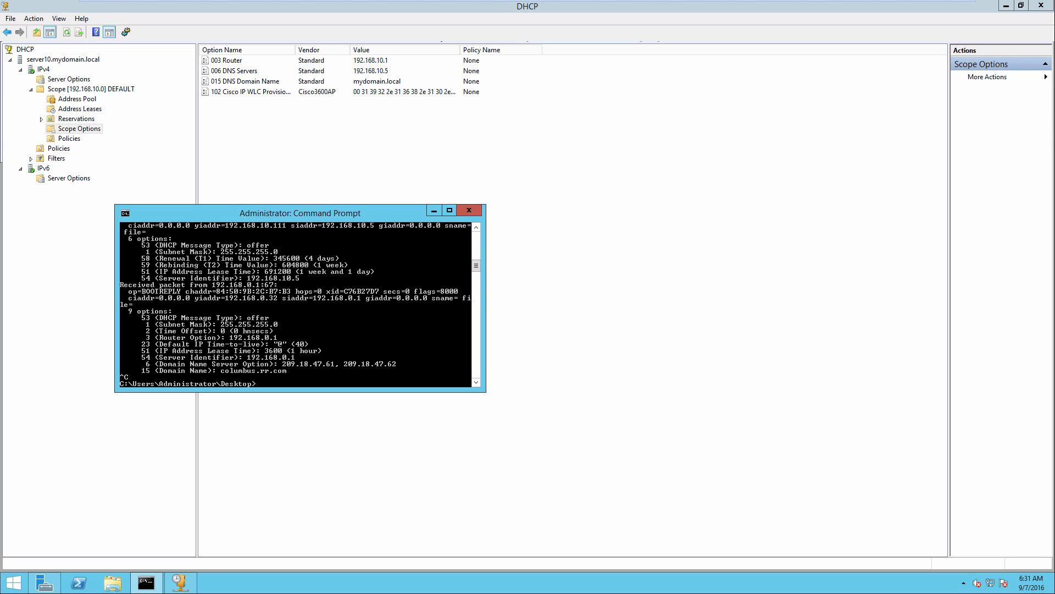
Run dhcptest with option 60 'Cisco AP c3600', check option 43 in acks, then close the prompt.
{"action": "type", "text": "d"}
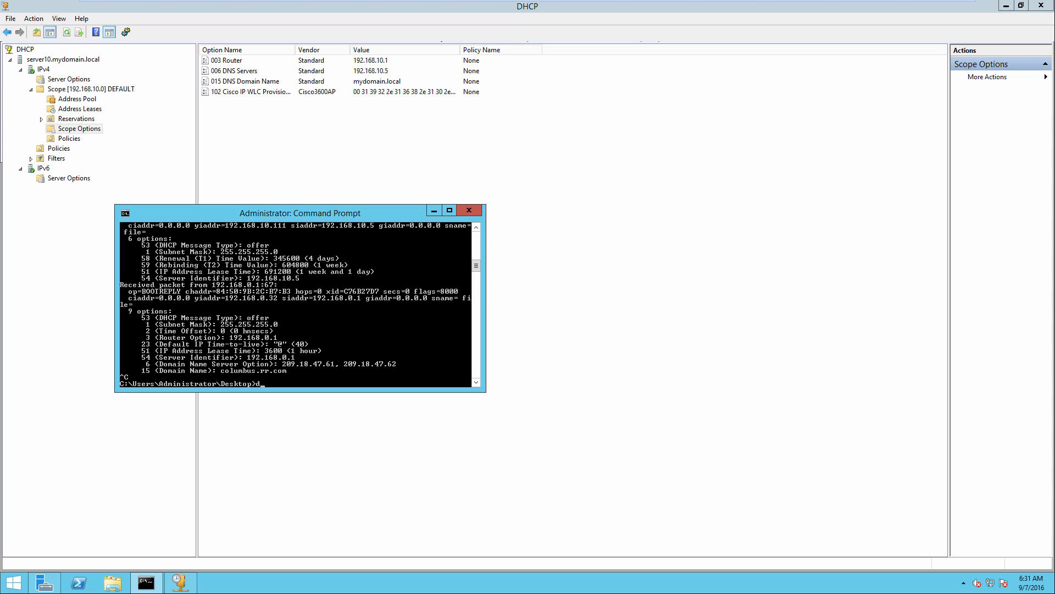
{"action": "type", "text": "hcptest --option"}
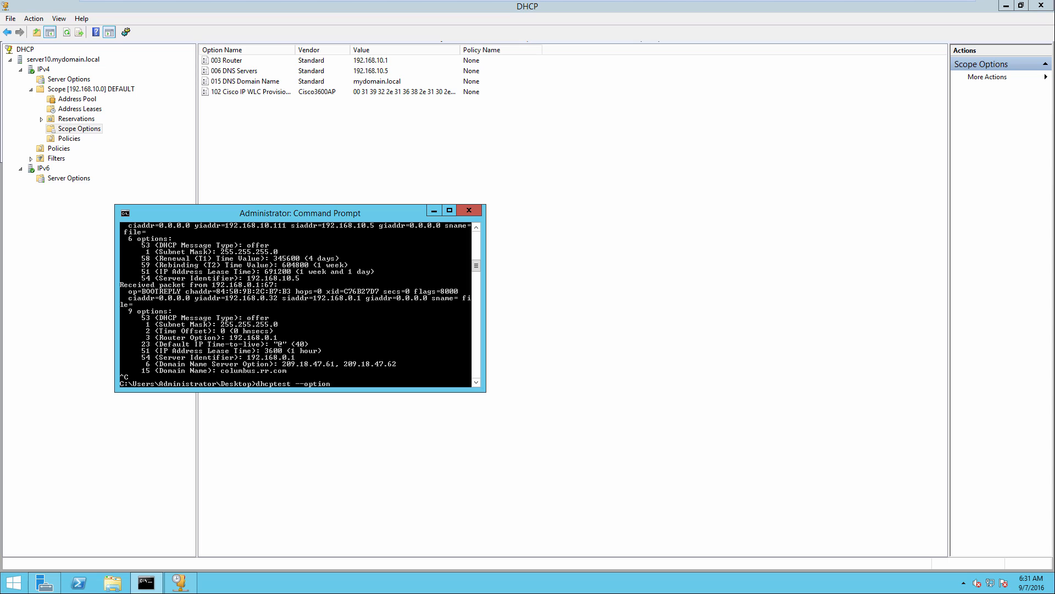
{"action": "type", "text": "\"60"}
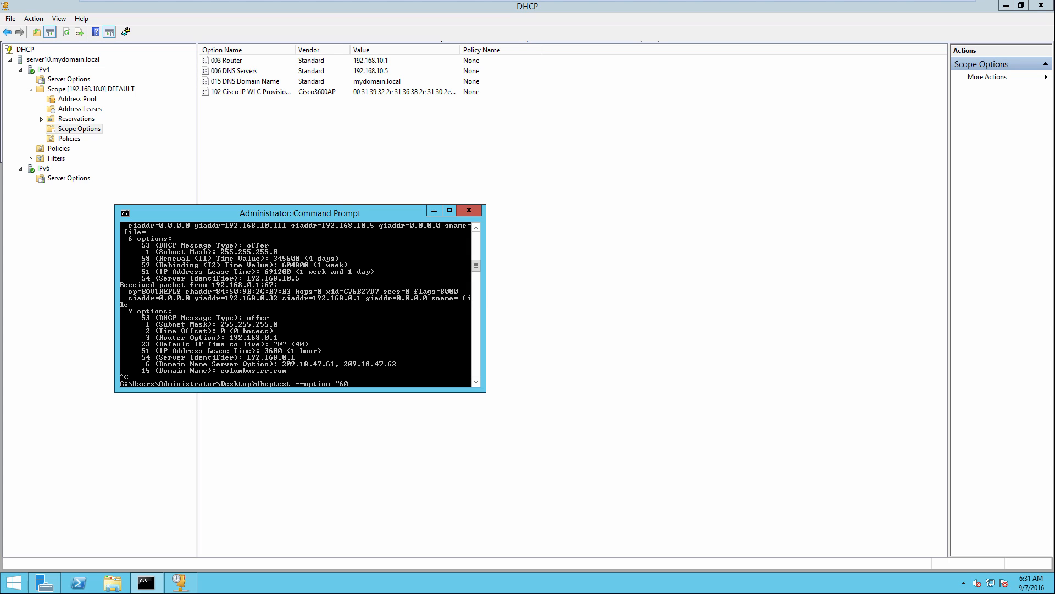
{"action": "type", "text": "=Cisco AP c"}
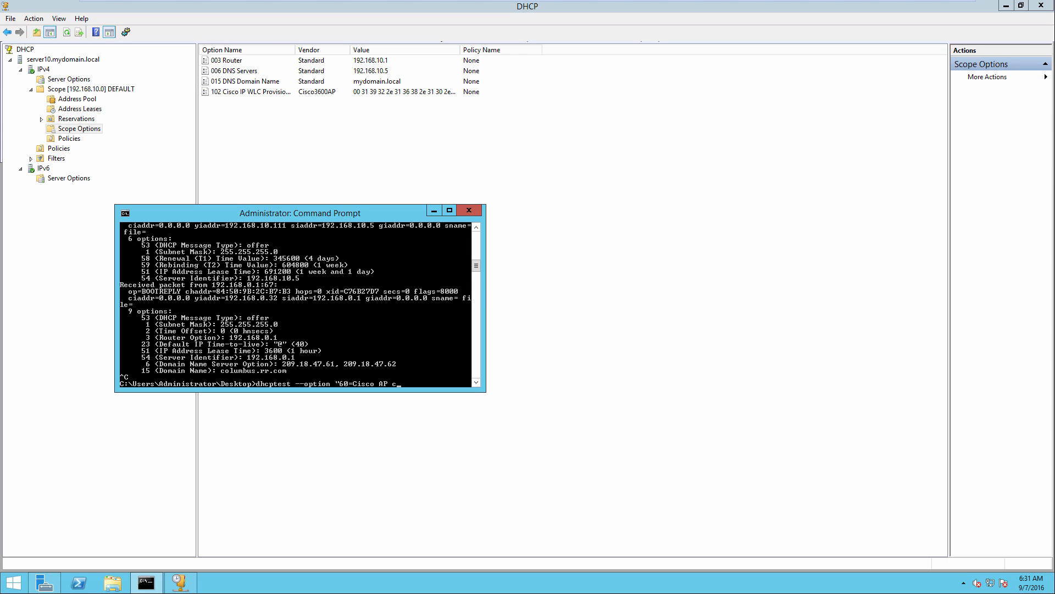
{"action": "type", "text": "3600\""}
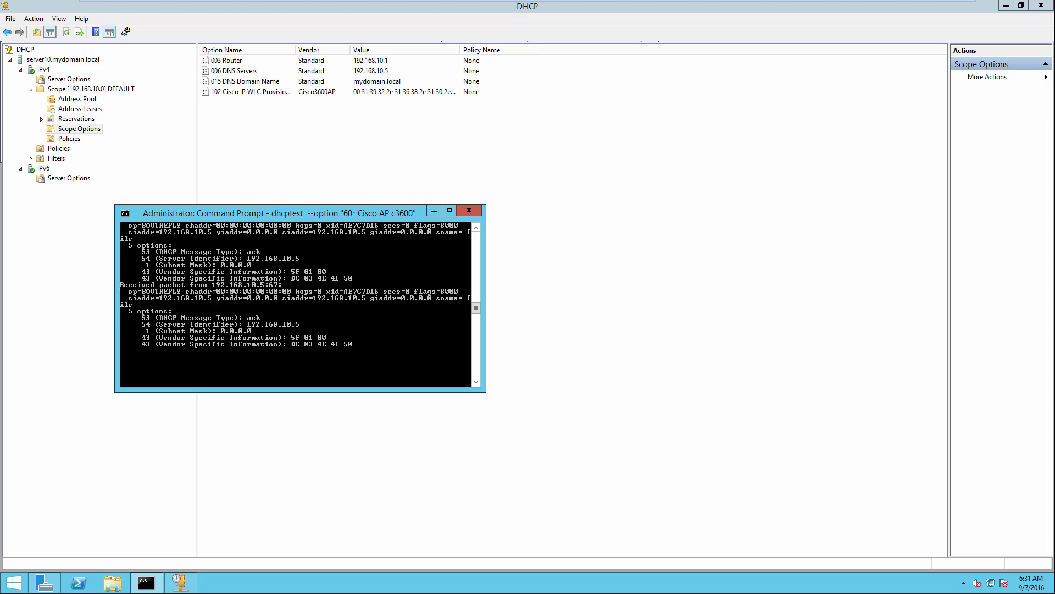
{"action": "scroll", "scroll_direction": "down", "scroll_amount": 3}
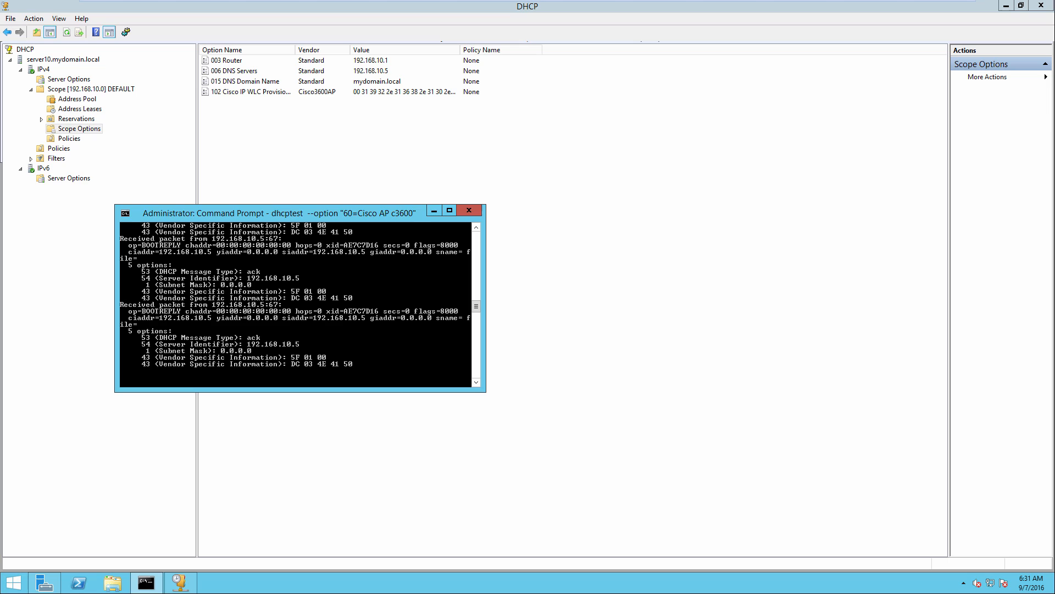
{"action": "left_click", "coordinate": [468, 211]}
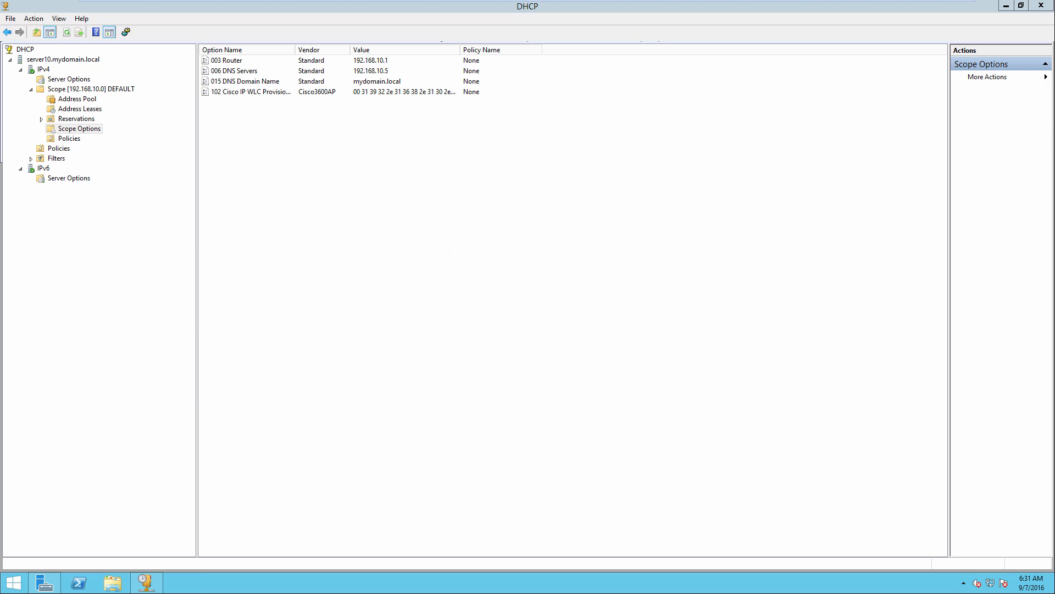